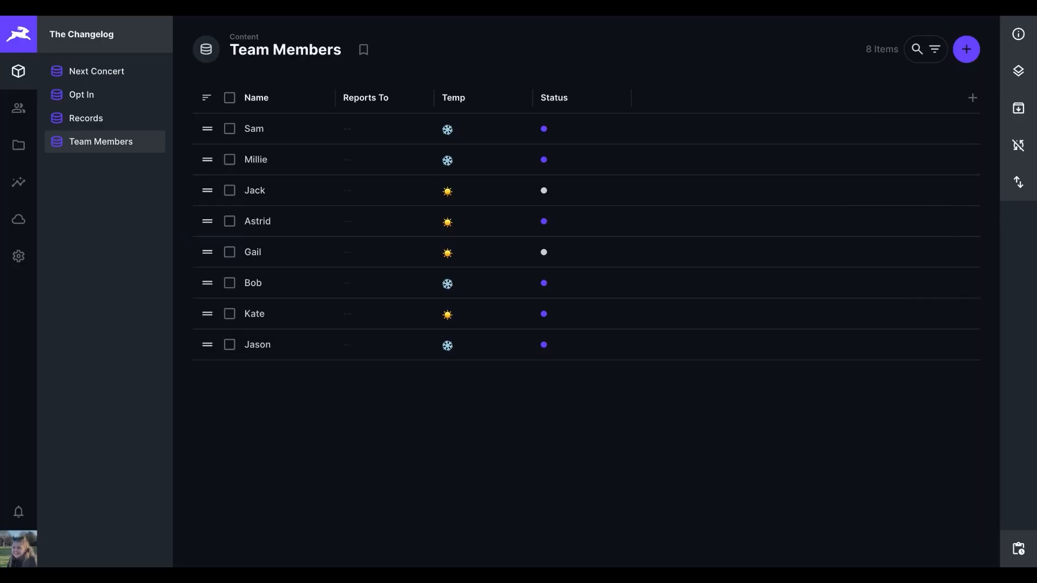
Step: Switch Team Members to the Tree View Table layout with Reports To as parent
click(1017, 33)
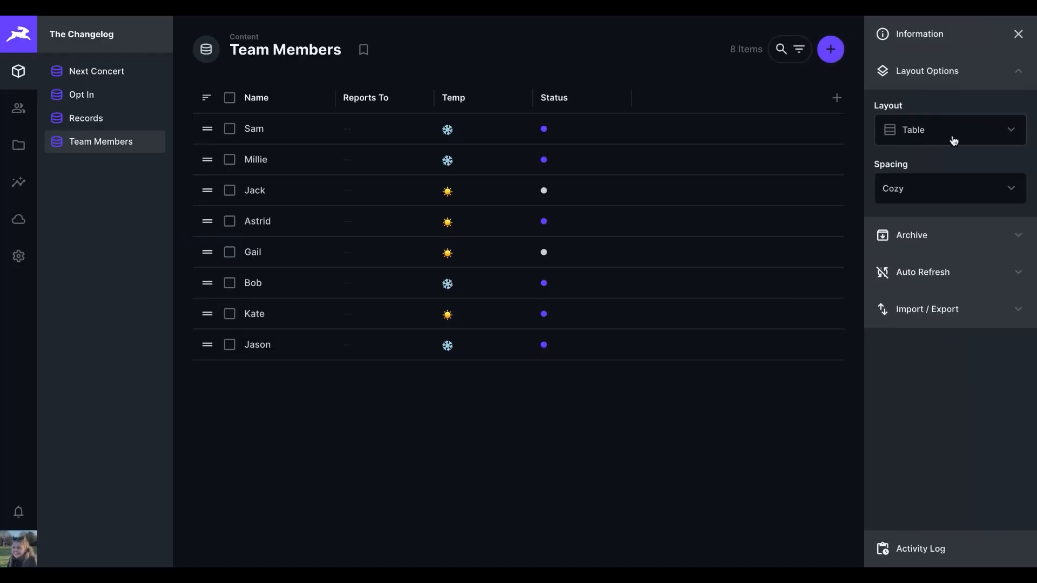
click(949, 129)
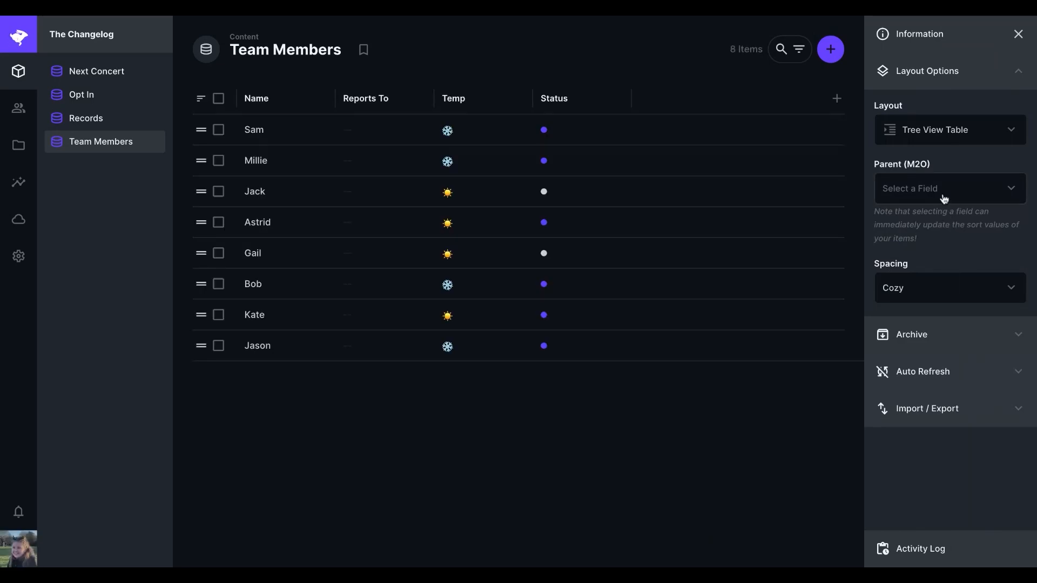
click(948, 189)
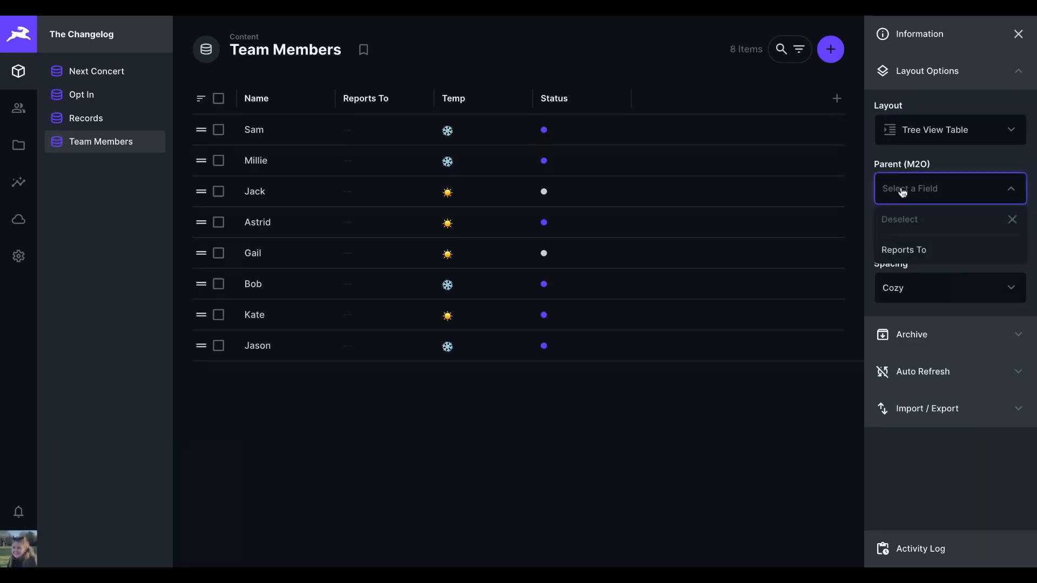
click(904, 249)
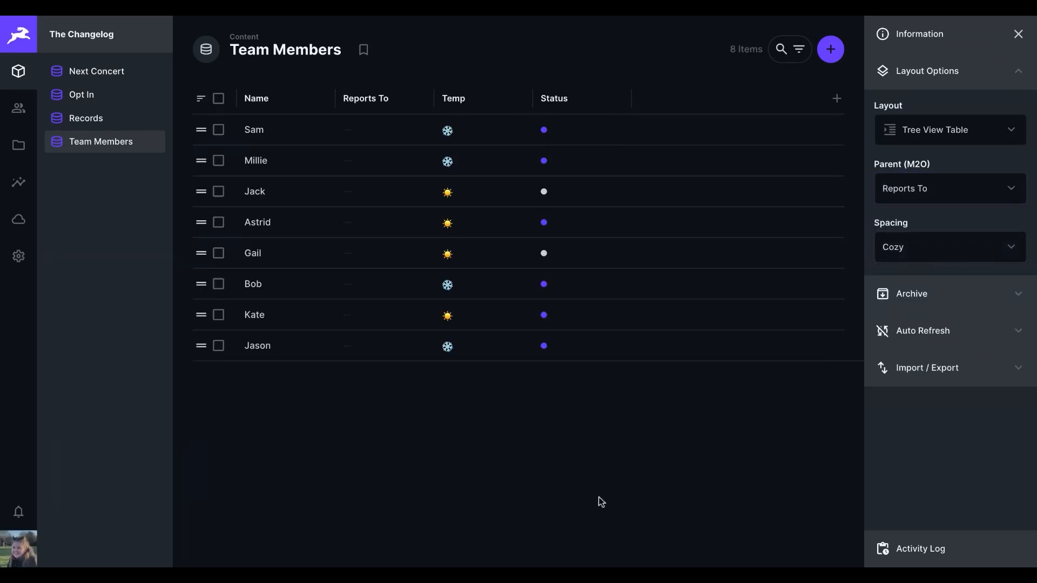
mouse_move(286, 359)
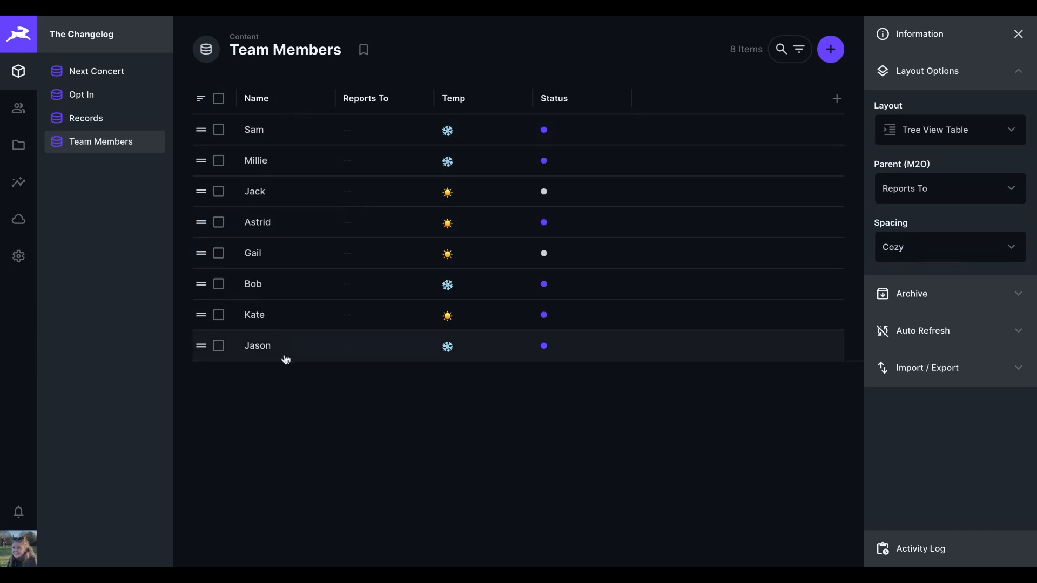
mouse_move(459, 161)
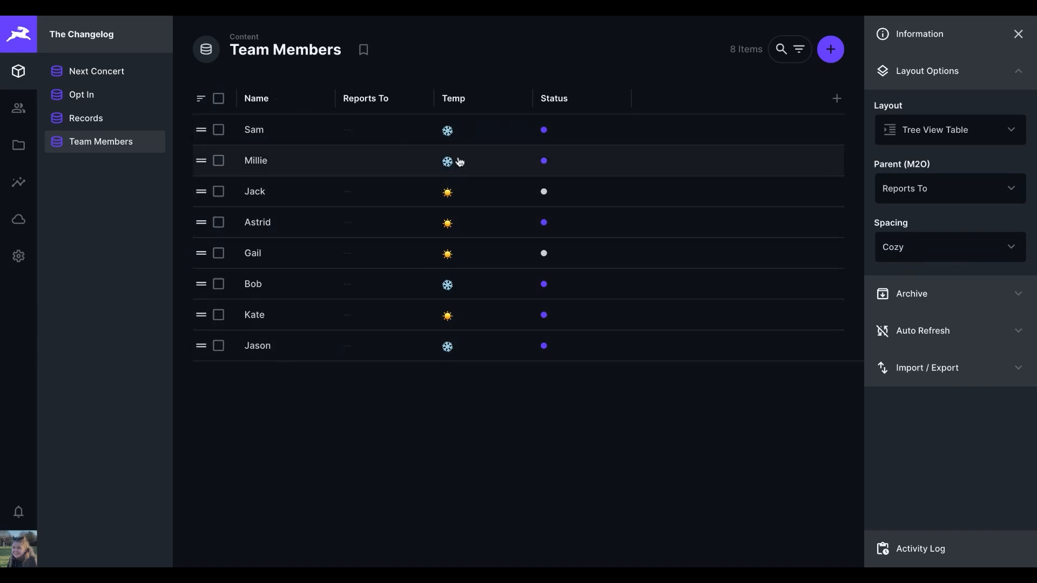
mouse_move(488, 357)
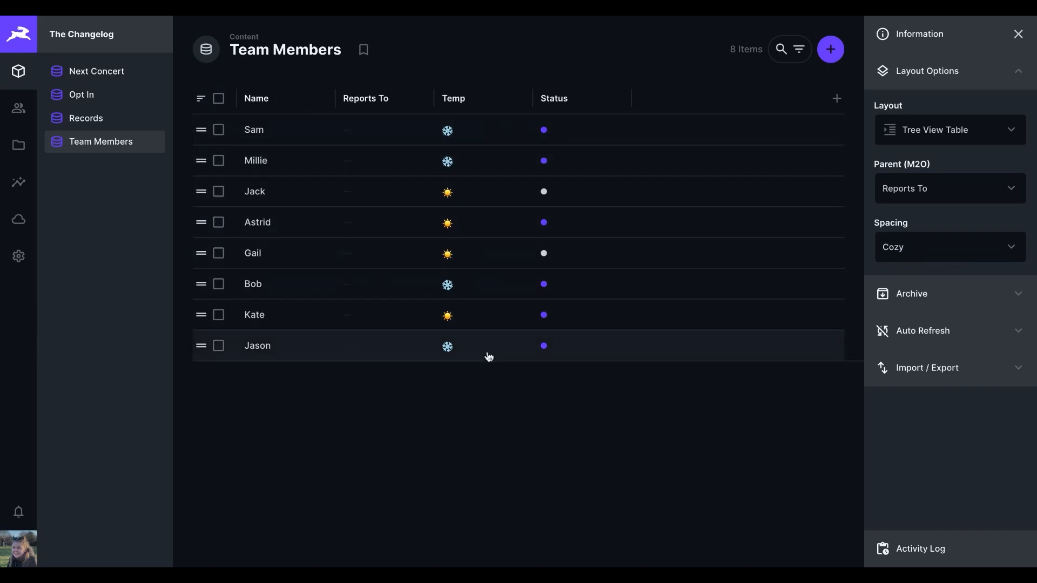
mouse_move(411, 414)
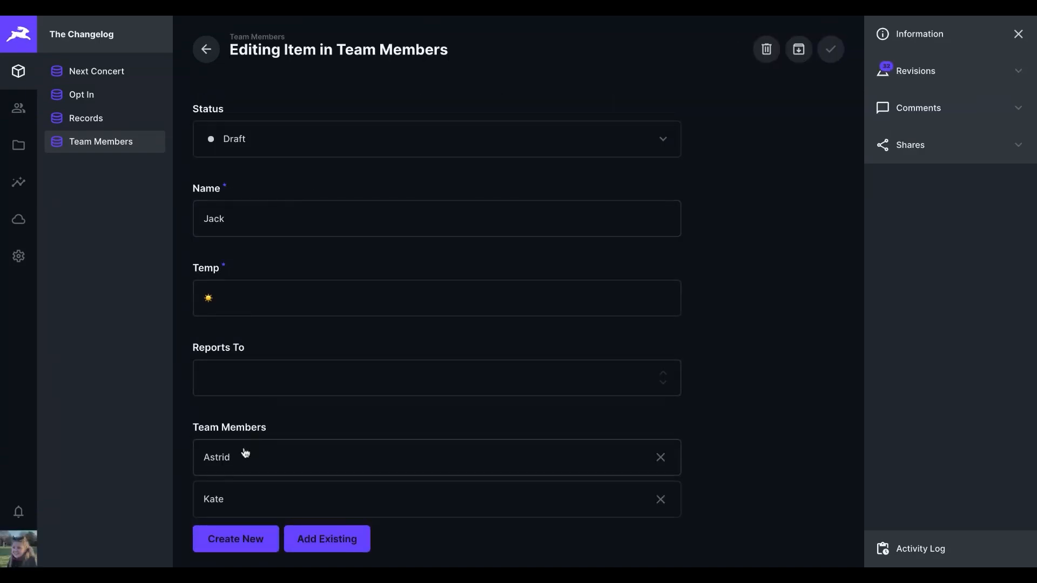
Step: Open the Blink-182 'One More Time' record for editing
click(85, 118)
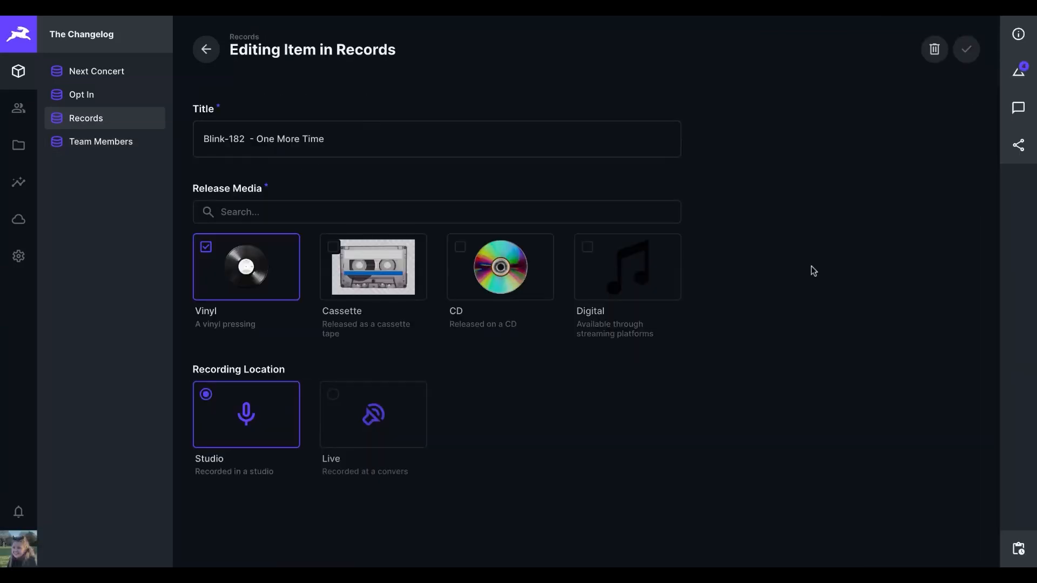
mouse_move(613, 391)
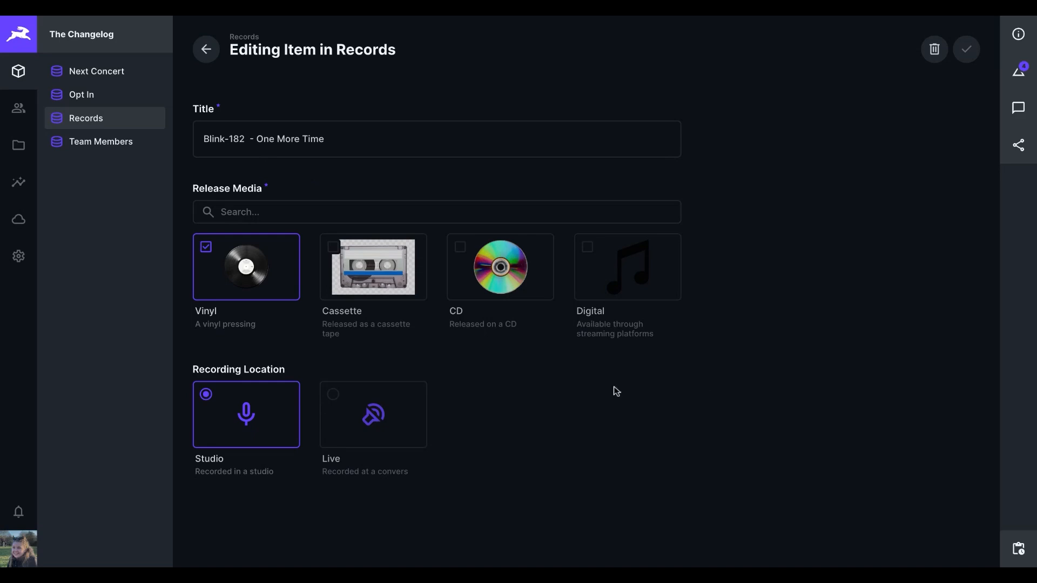
mouse_move(373, 288)
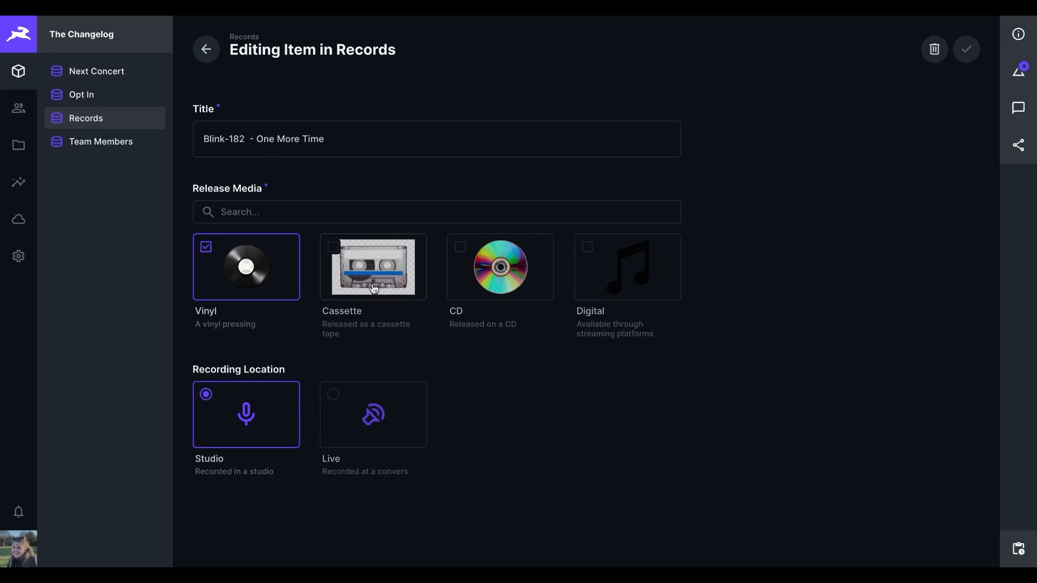
Step: Add Cassette and CD as release media and set the recording location to Live
click(374, 267)
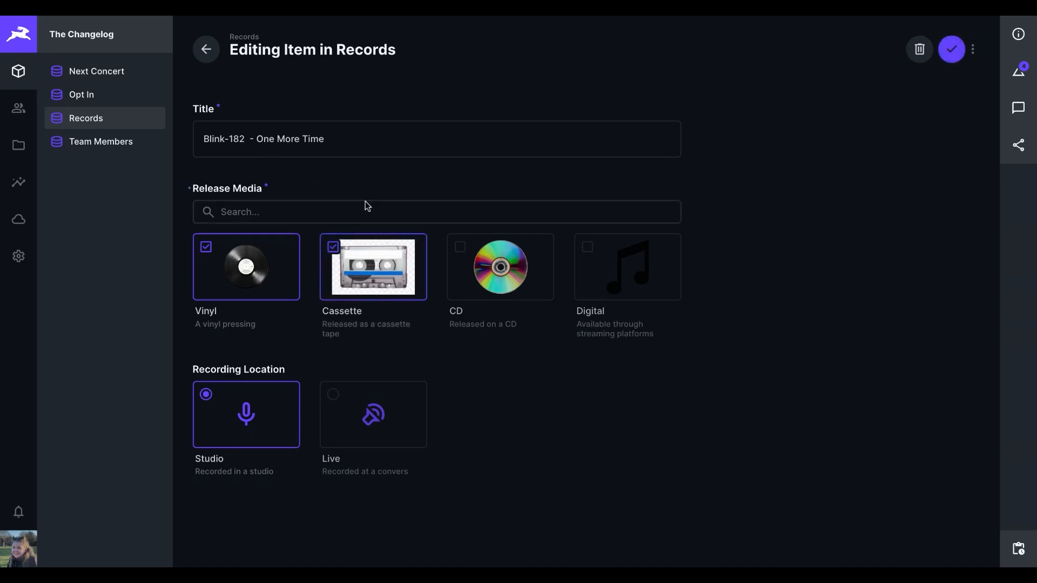
text(cd)
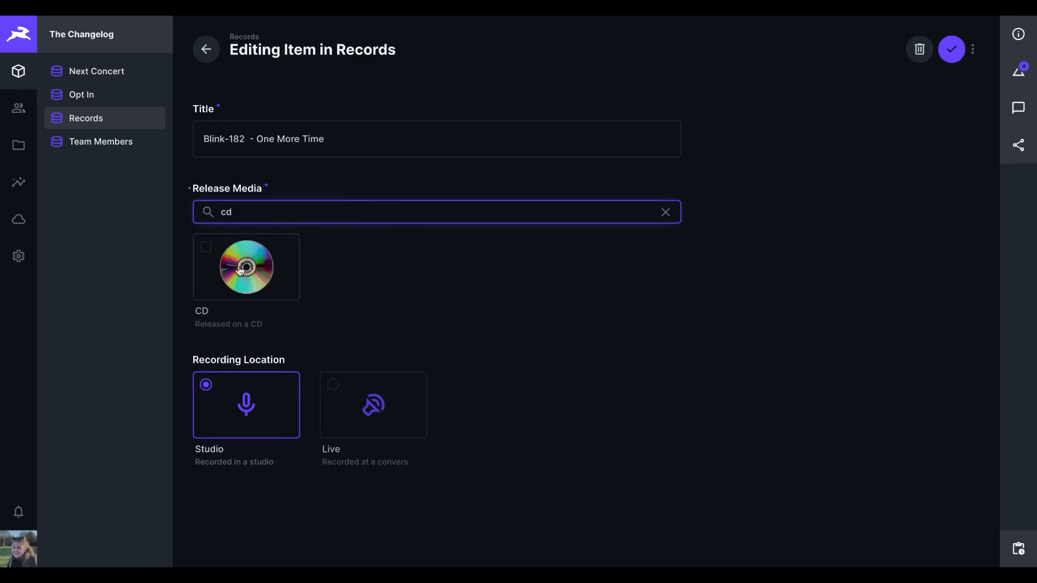
click(665, 212)
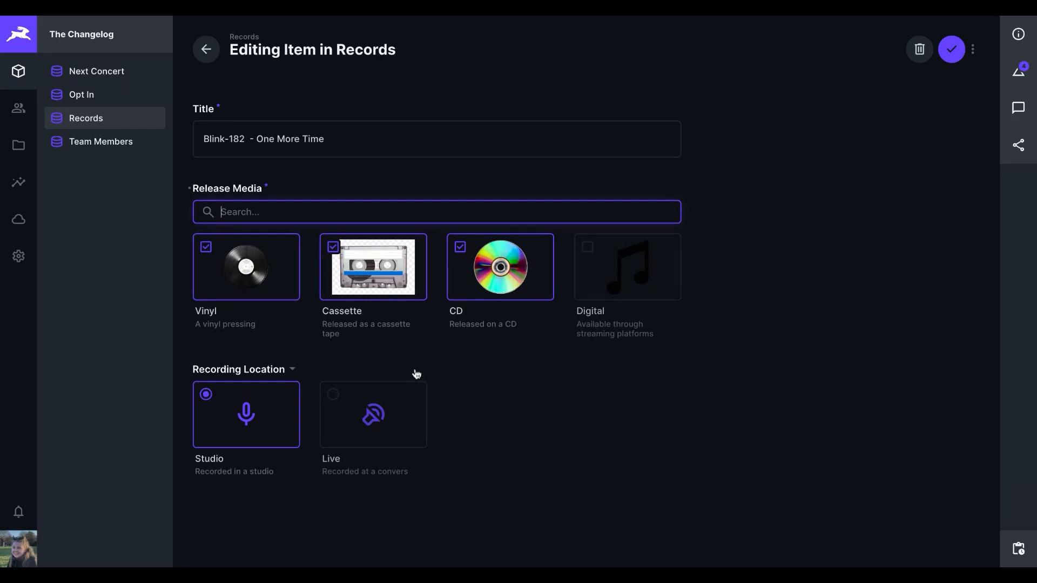
click(372, 414)
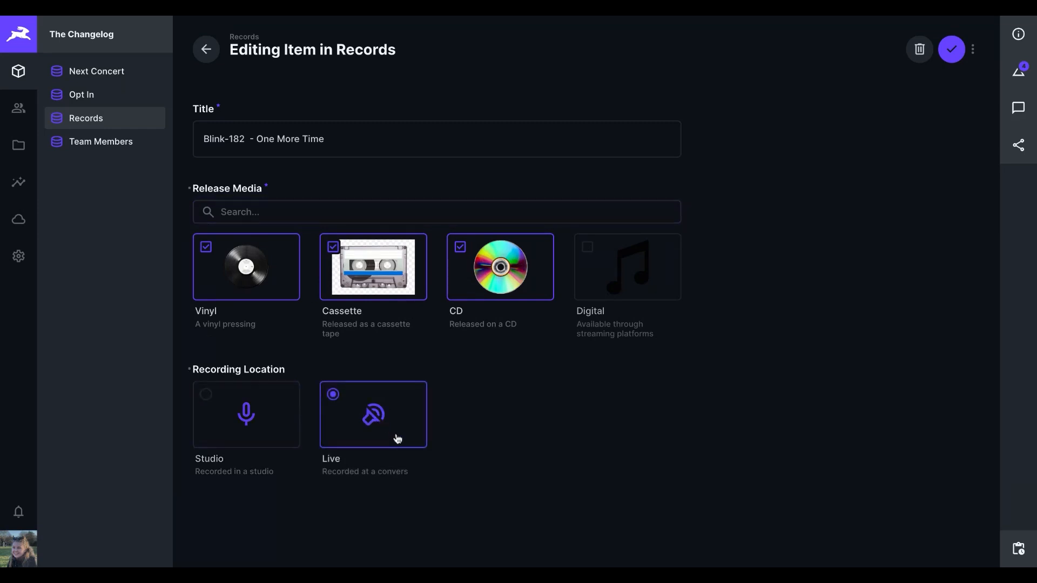
mouse_move(397, 438)
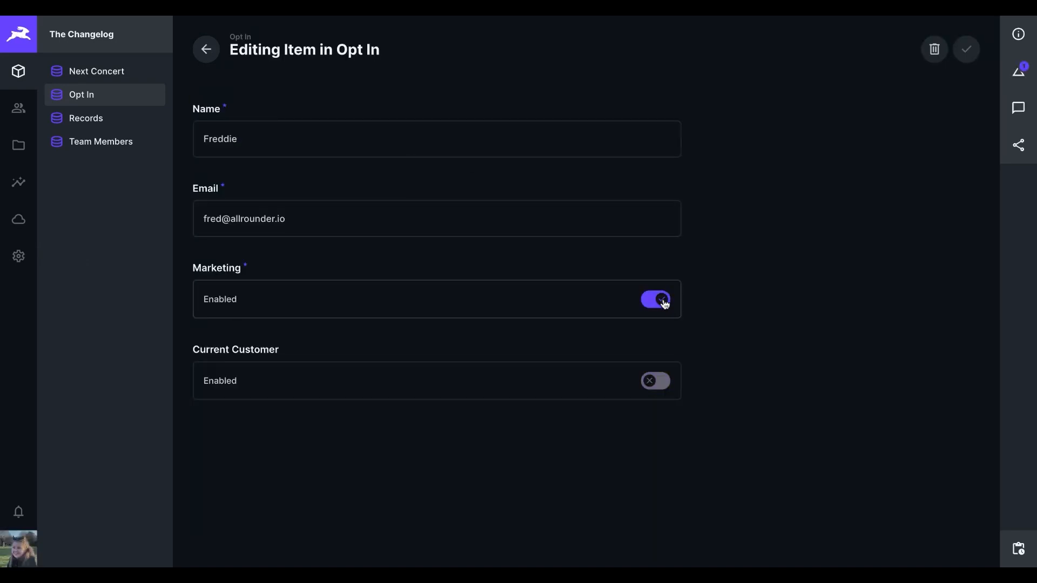
Step: Toggle the Marketing opt-in off and back on, then go to project settings
click(654, 299)
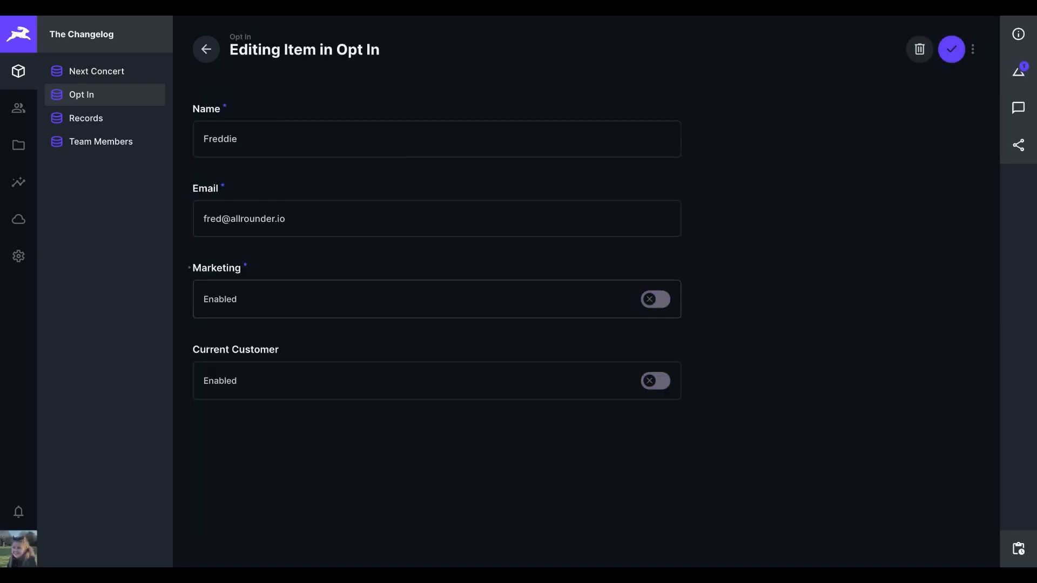
click(655, 299)
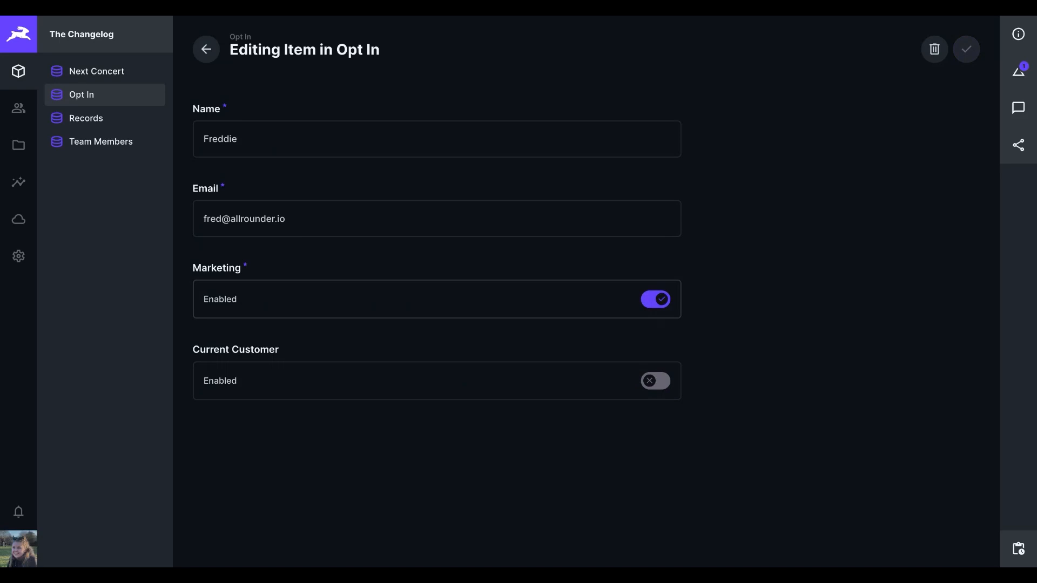
mouse_move(19, 257)
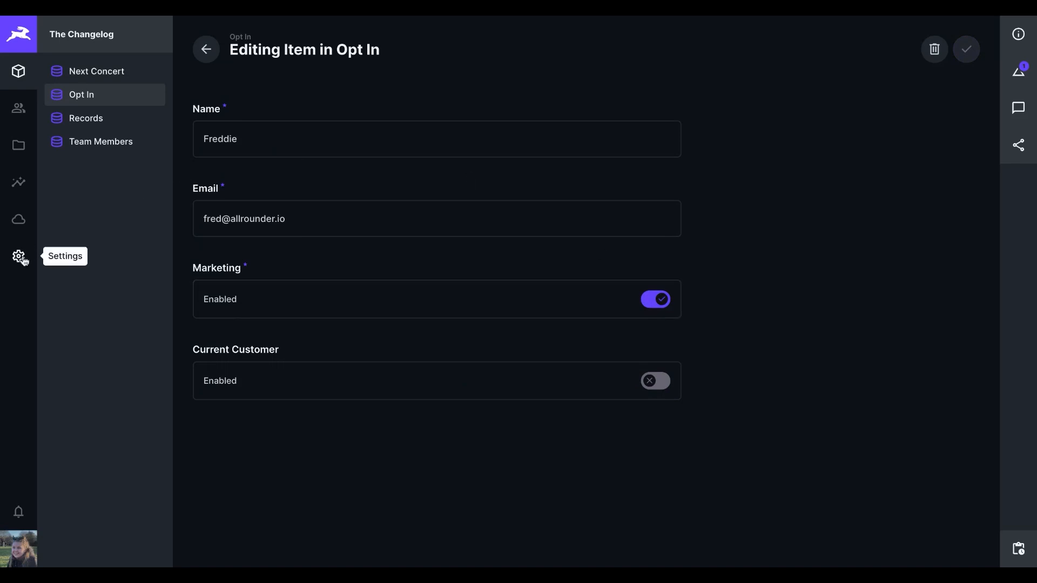
click(19, 257)
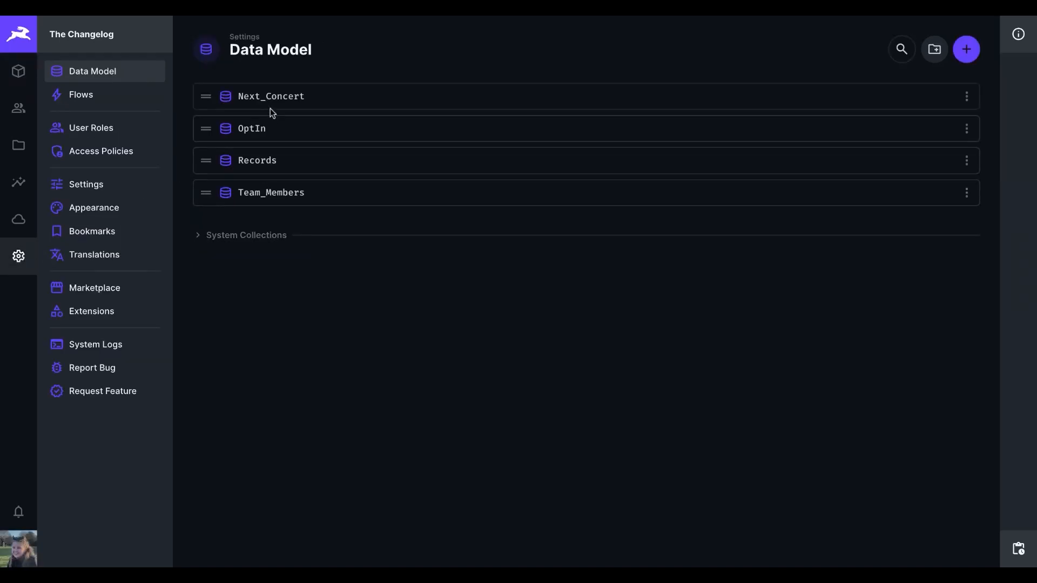
Step: Describe the Marketing field as 'Wow, an optional description, how helpful!', then open Next Concert
click(251, 129)
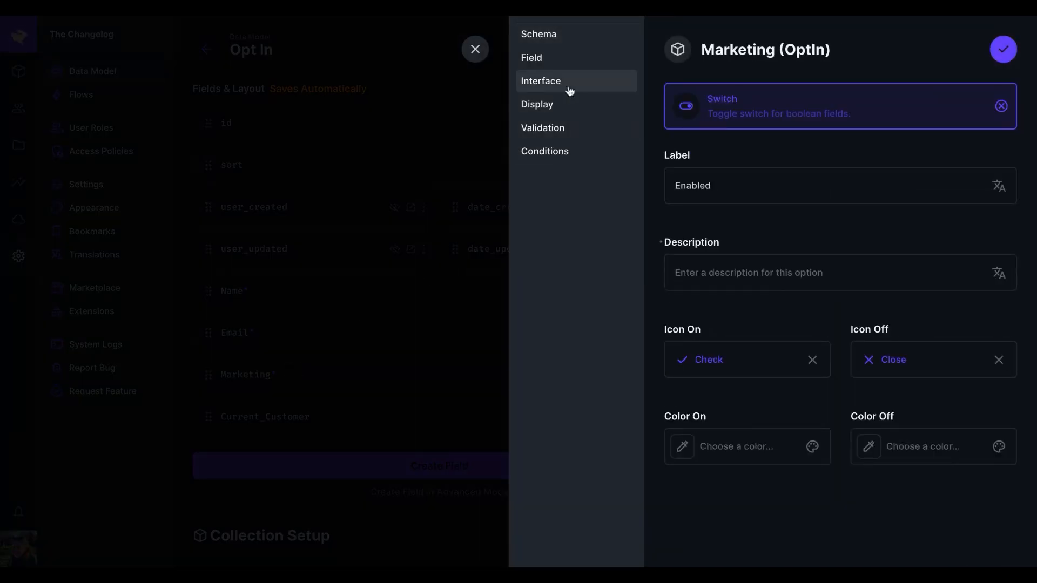
text(W)
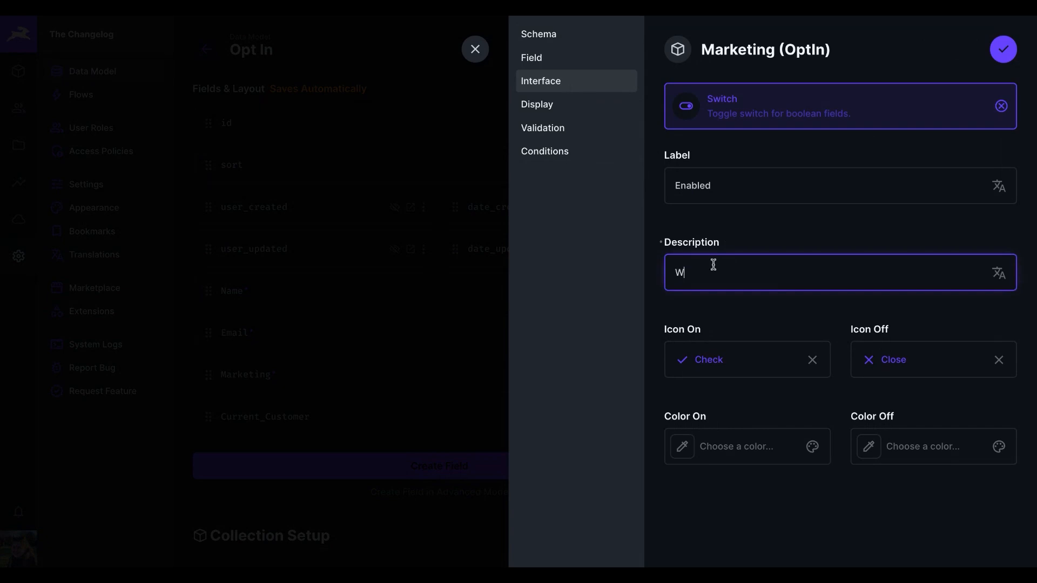
text(ow, an opt)
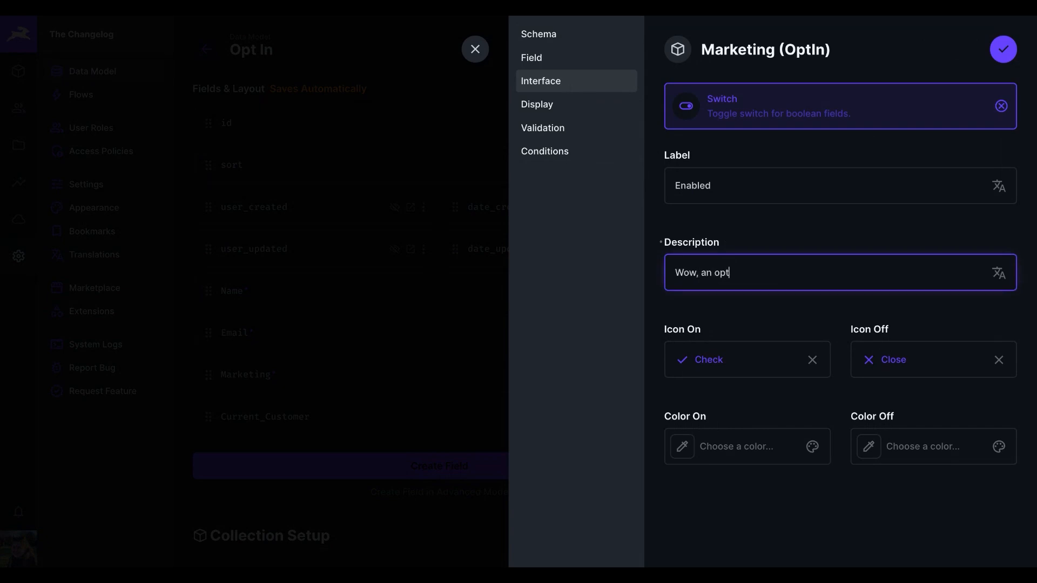
text(ional desc)
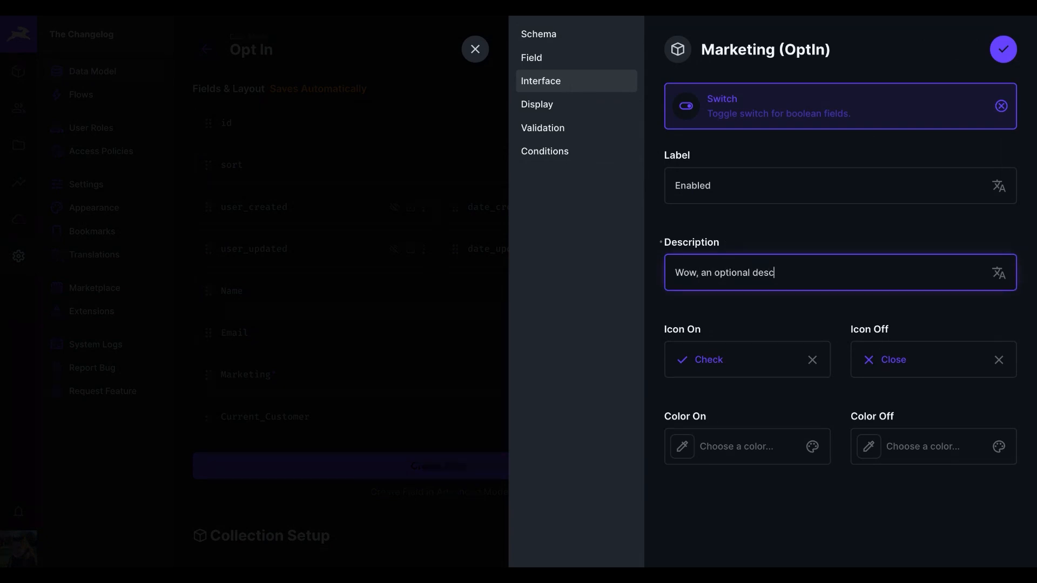
text(ription, h)
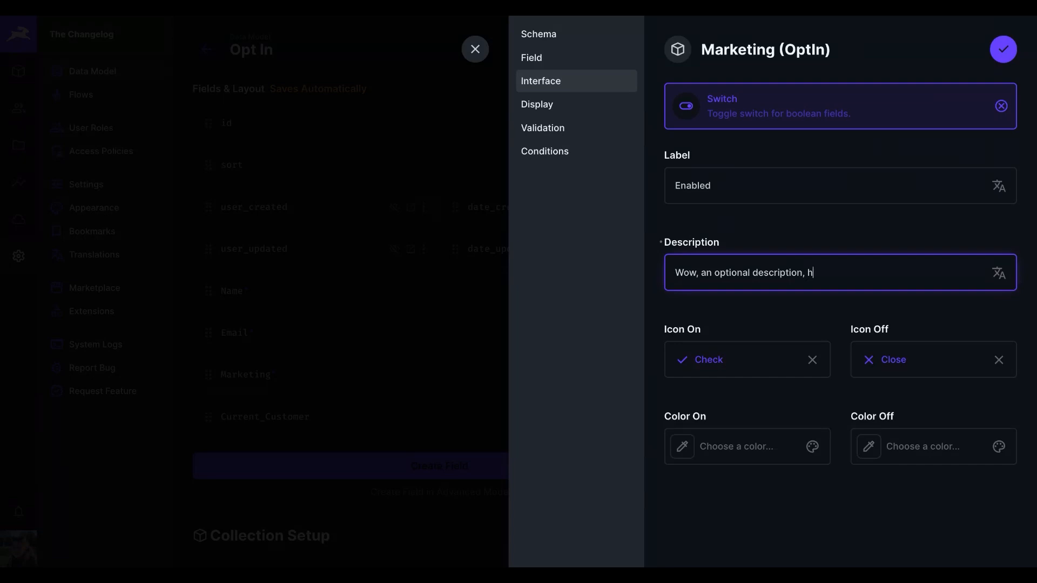
text(ow helpful!)
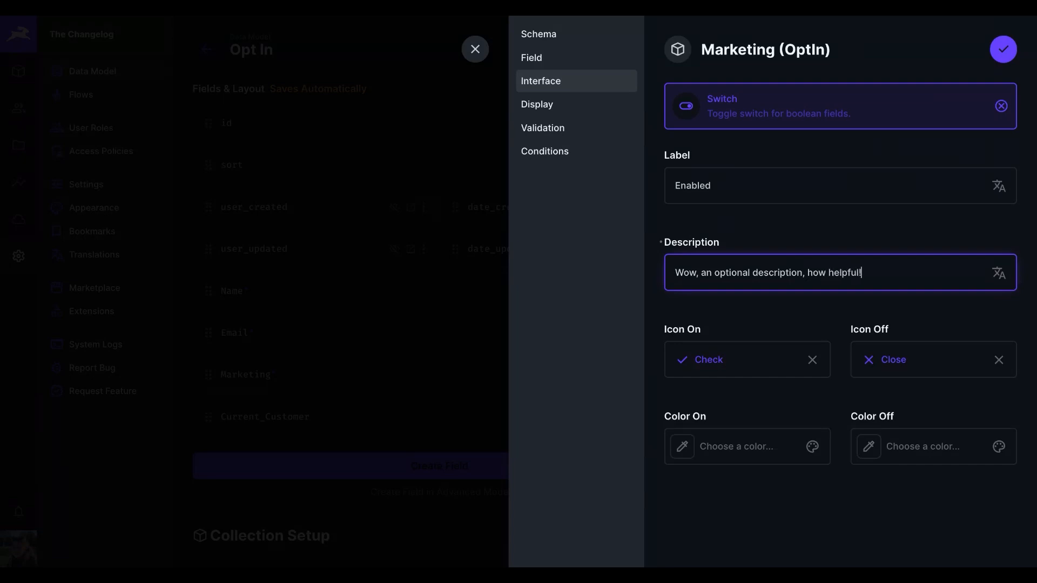
click(1002, 49)
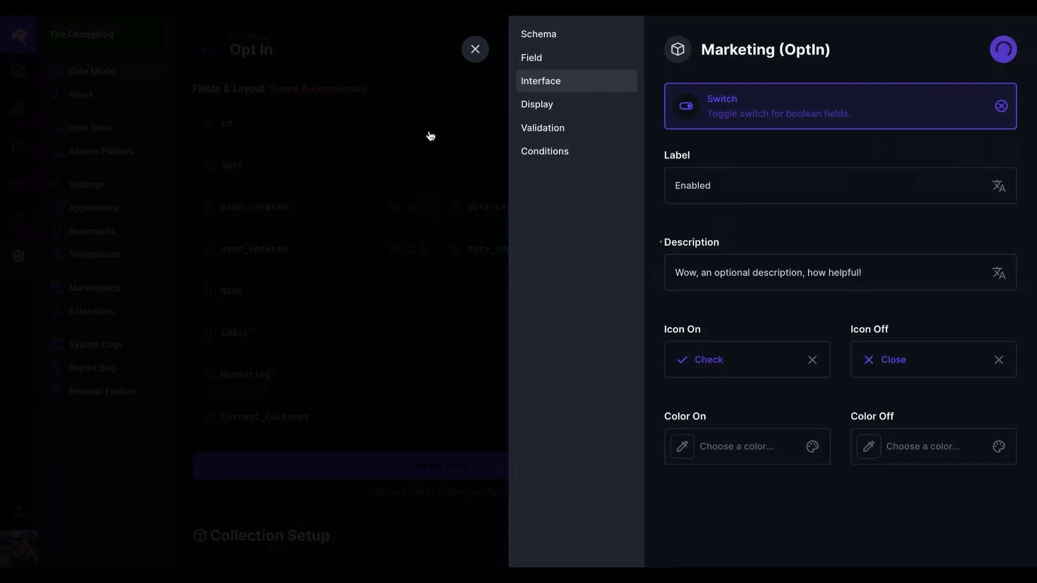
click(474, 49)
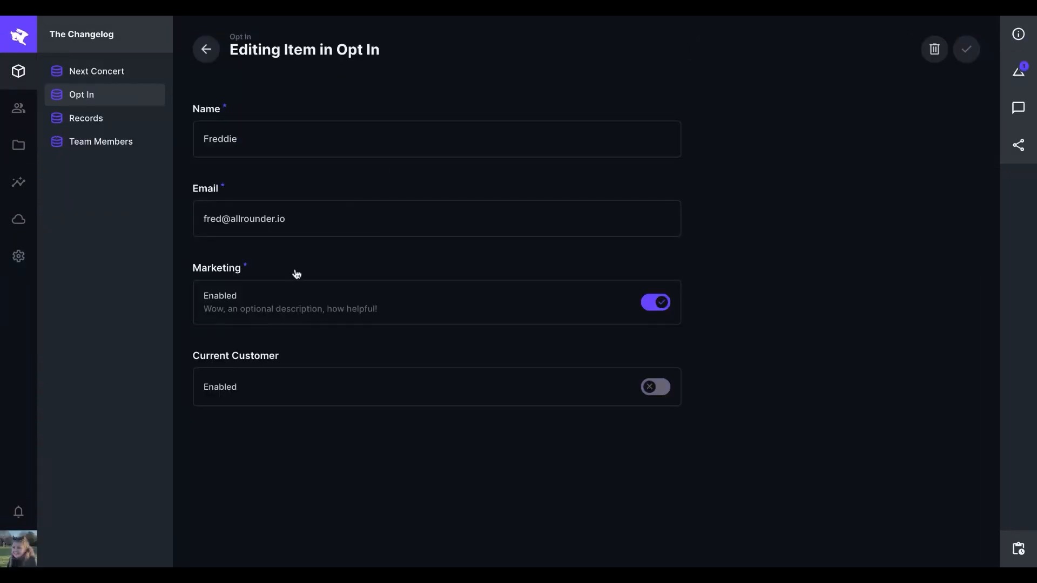
mouse_move(668, 307)
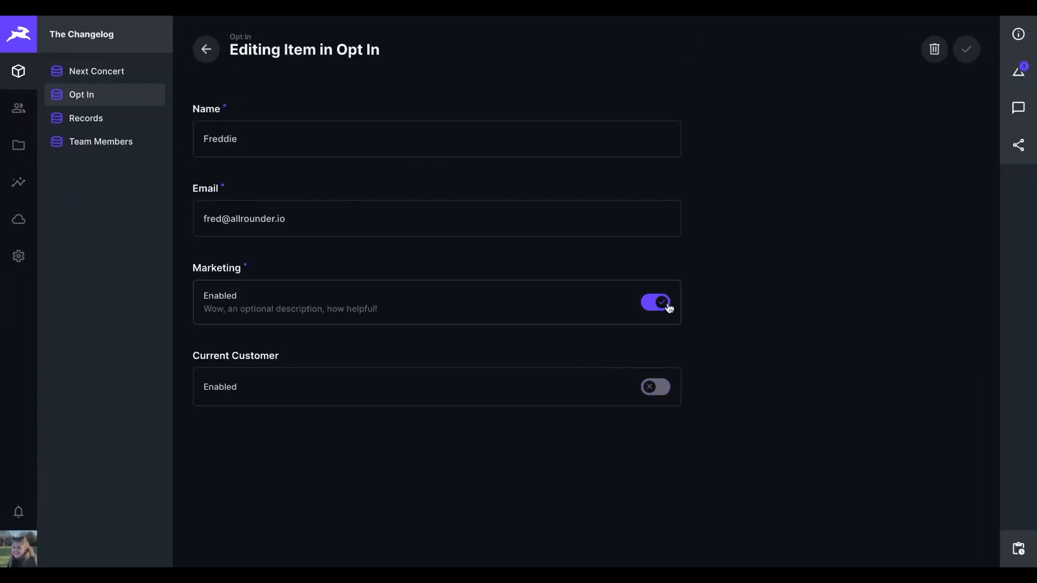
click(97, 71)
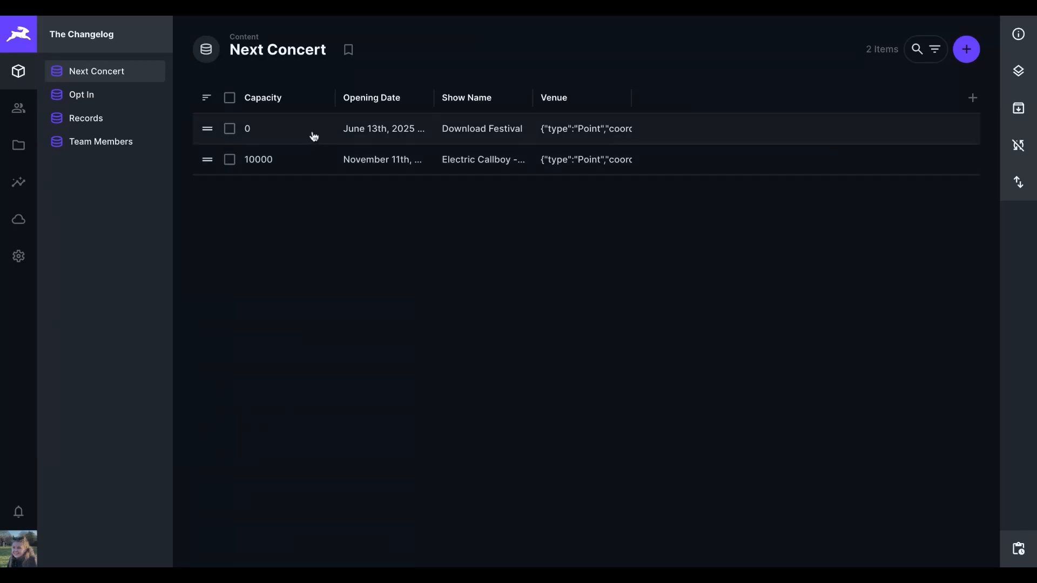
click(481, 129)
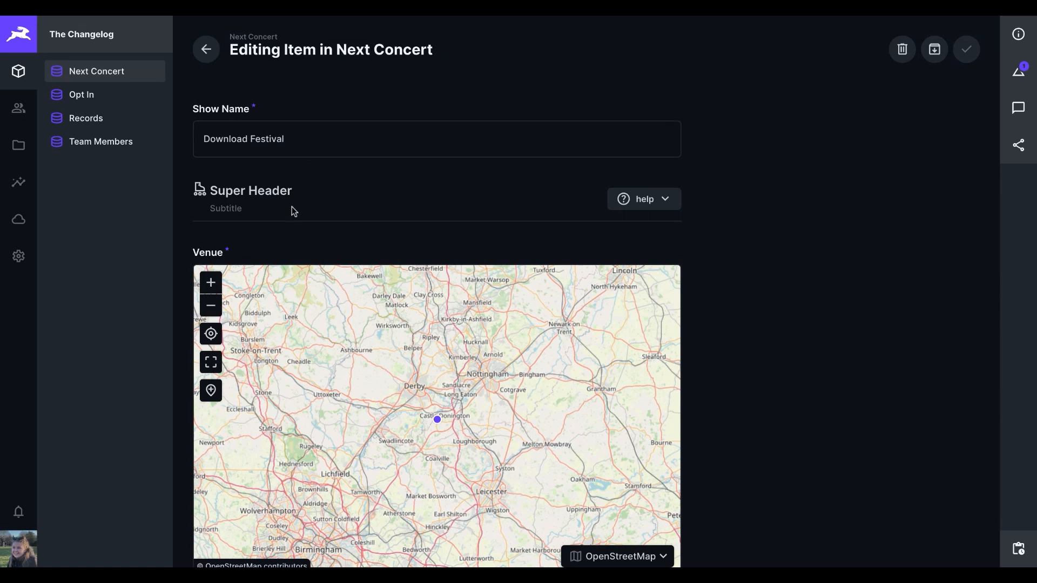
mouse_move(294, 212)
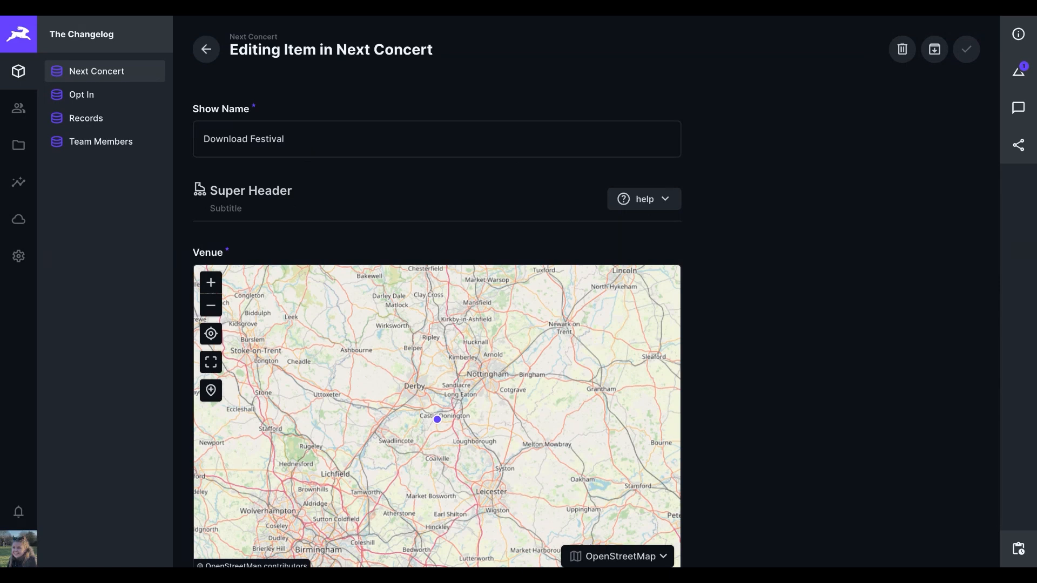
mouse_move(346, 98)
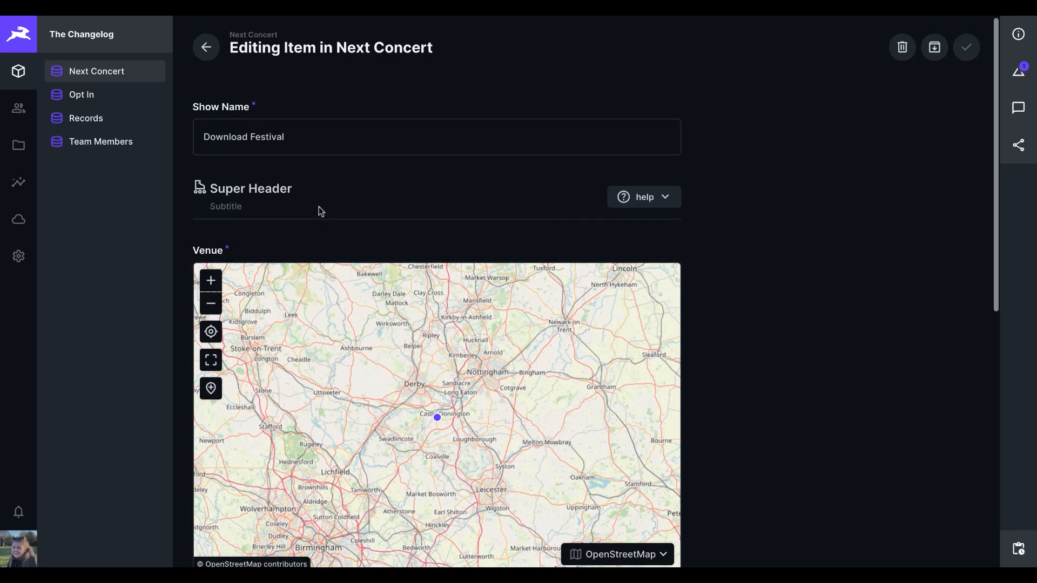
scroll(down, 3)
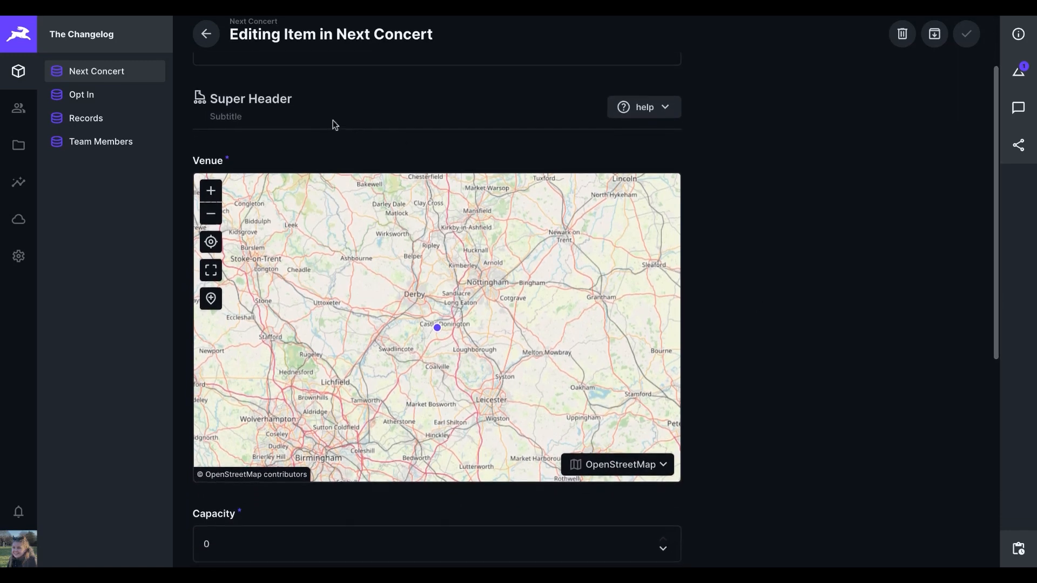
mouse_move(233, 84)
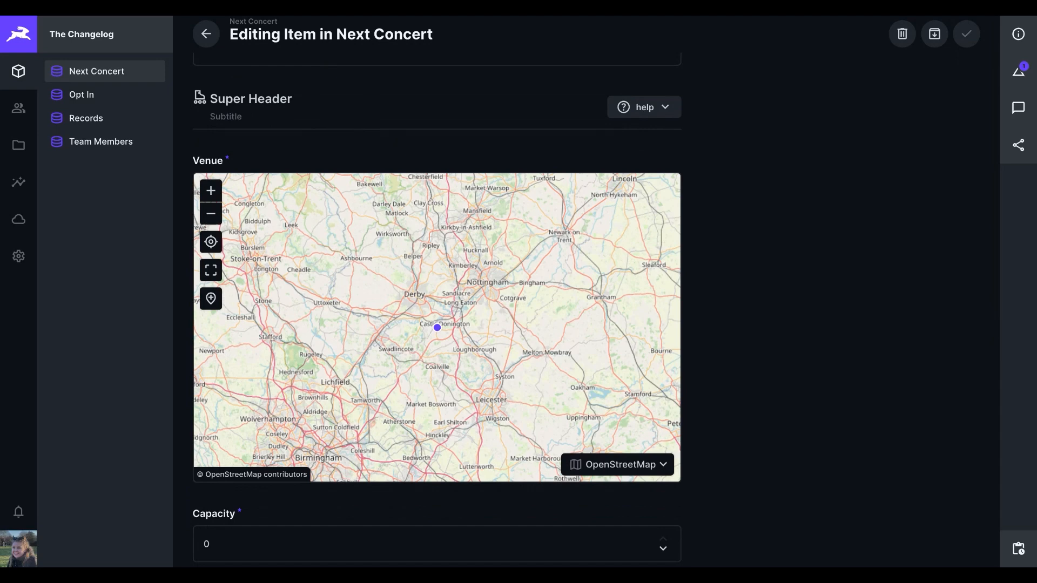
click(18, 257)
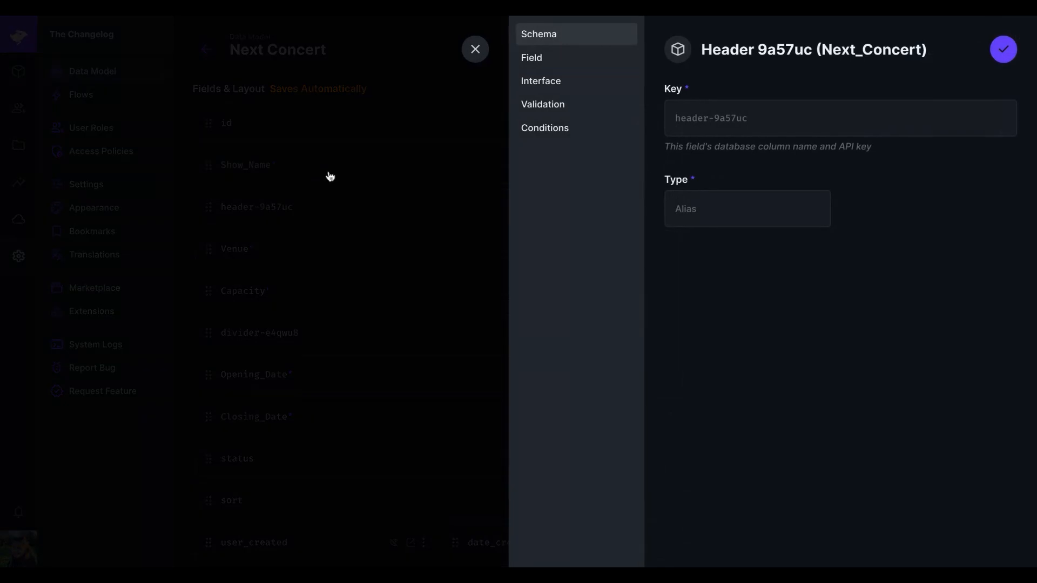
Step: Title the header Location with the Distance icon and switch colour format to HSL
click(540, 80)
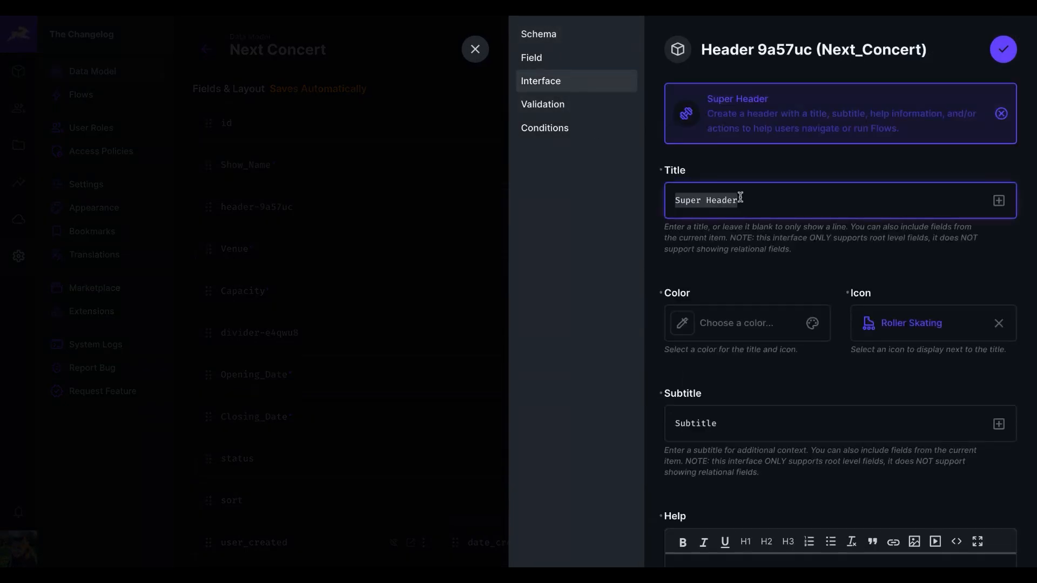
text(Location)
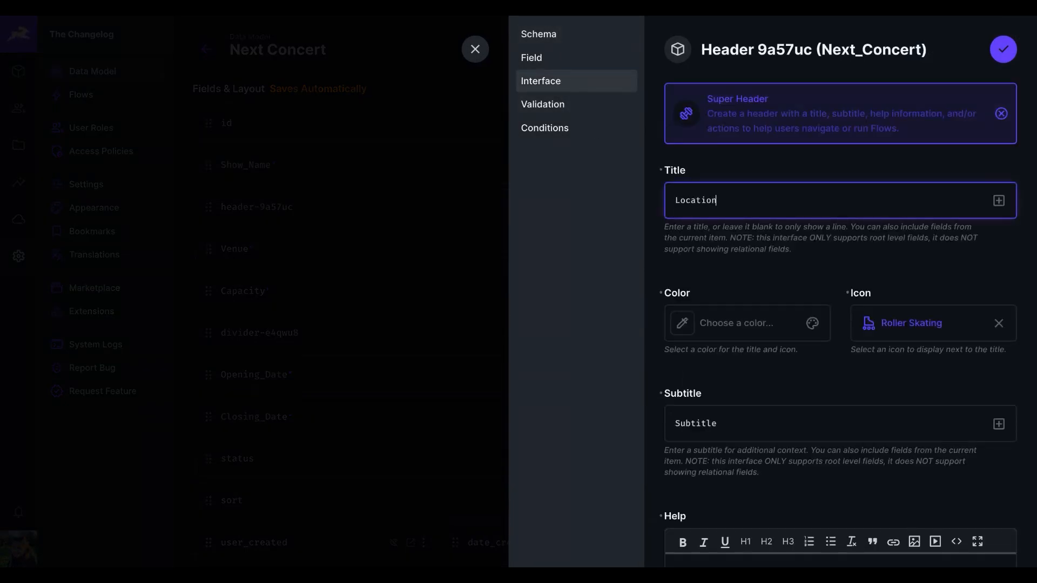
click(911, 323)
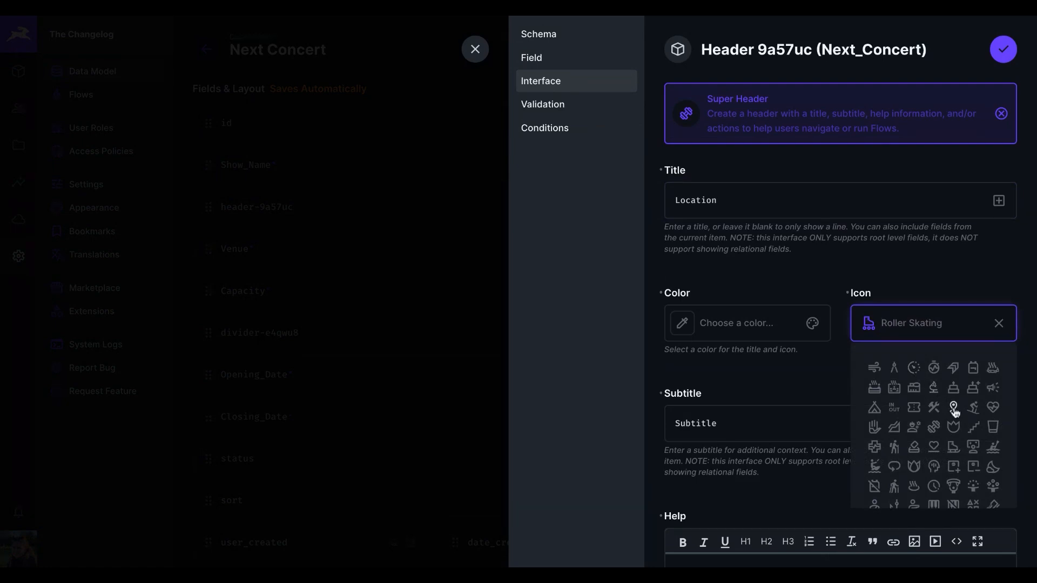
click(954, 407)
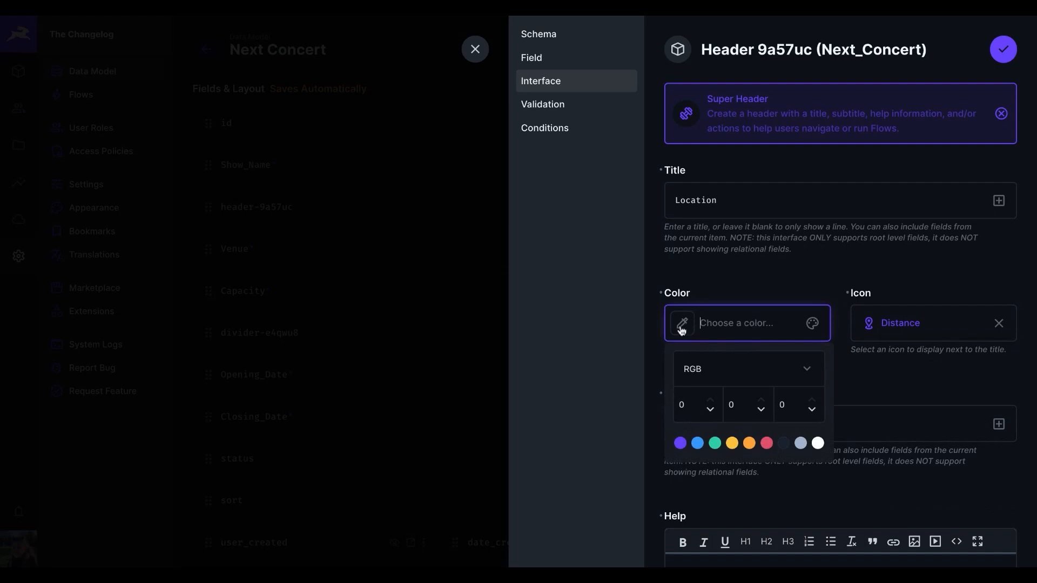
click(747, 369)
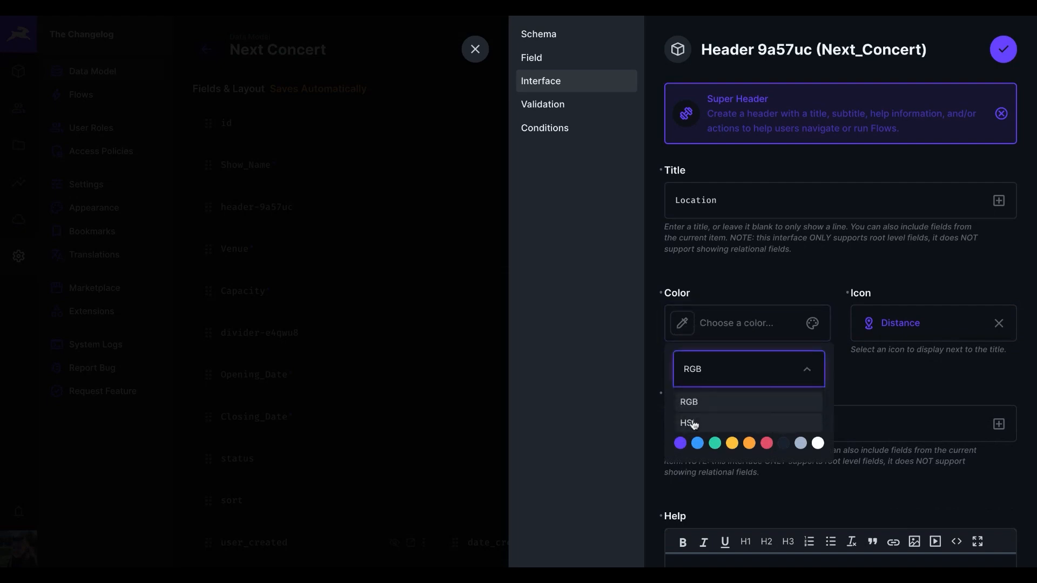
click(697, 442)
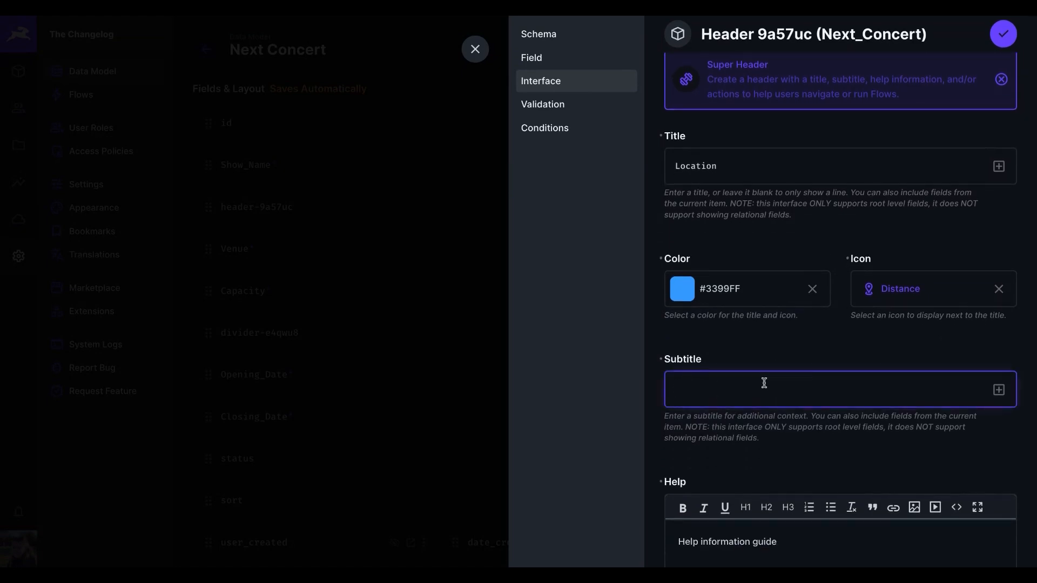
Step: Add subtitle 'This is where the concert is.' and help text about details on 1st Feb
text(This is where the con)
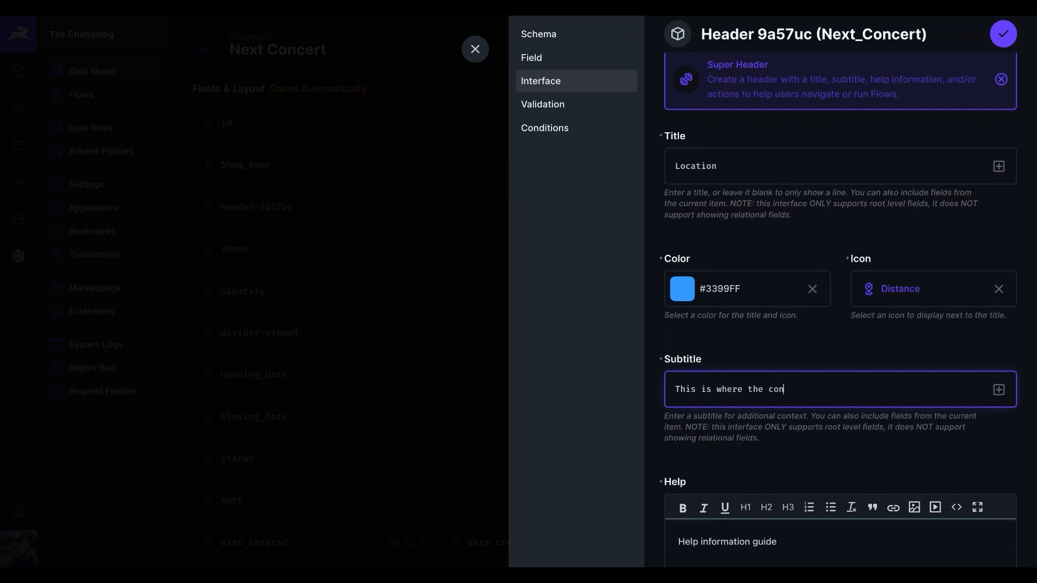
text(cert is.)
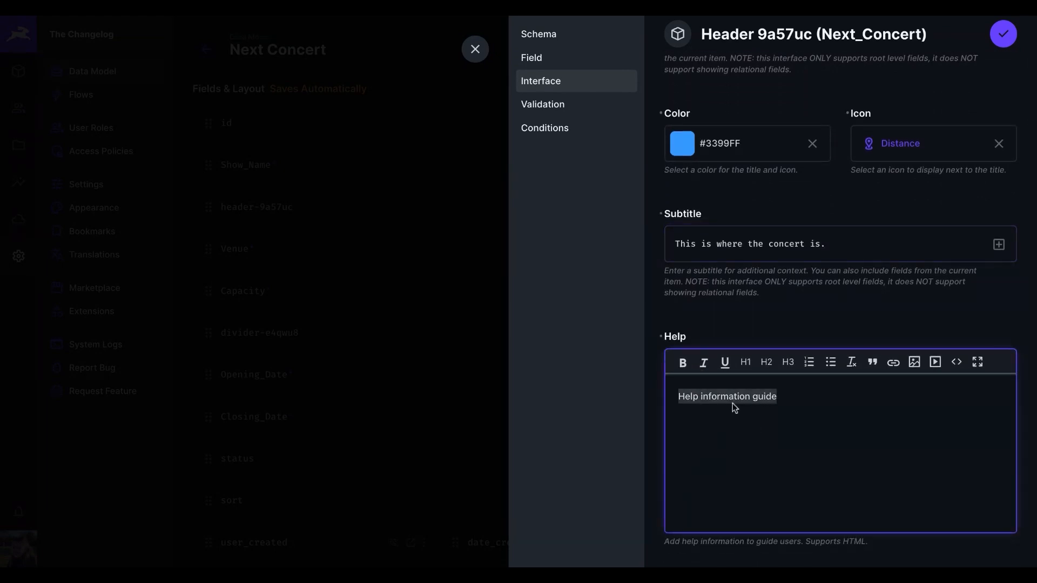
key(Backspace)
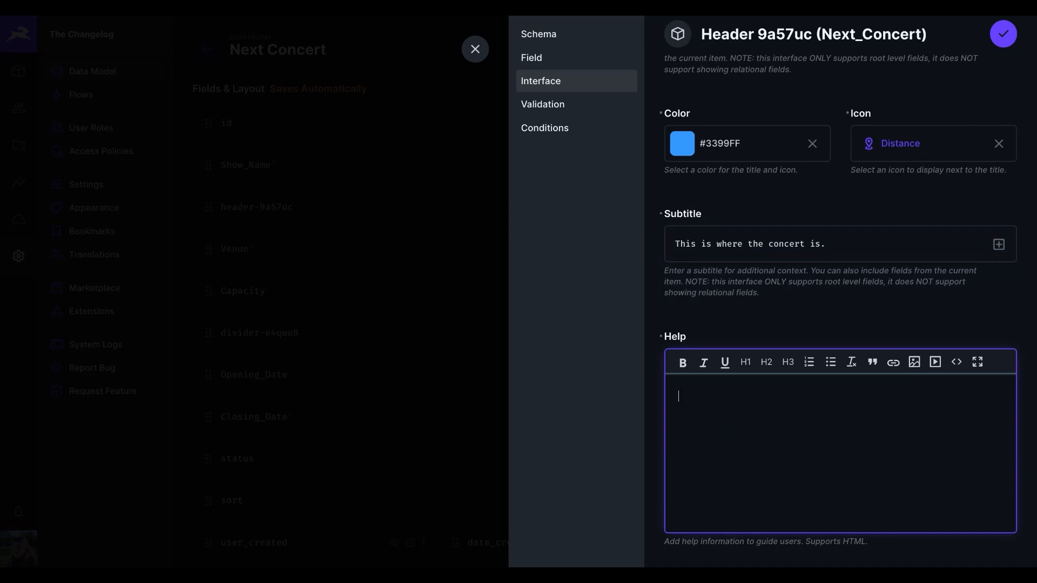
text(Entry details will)
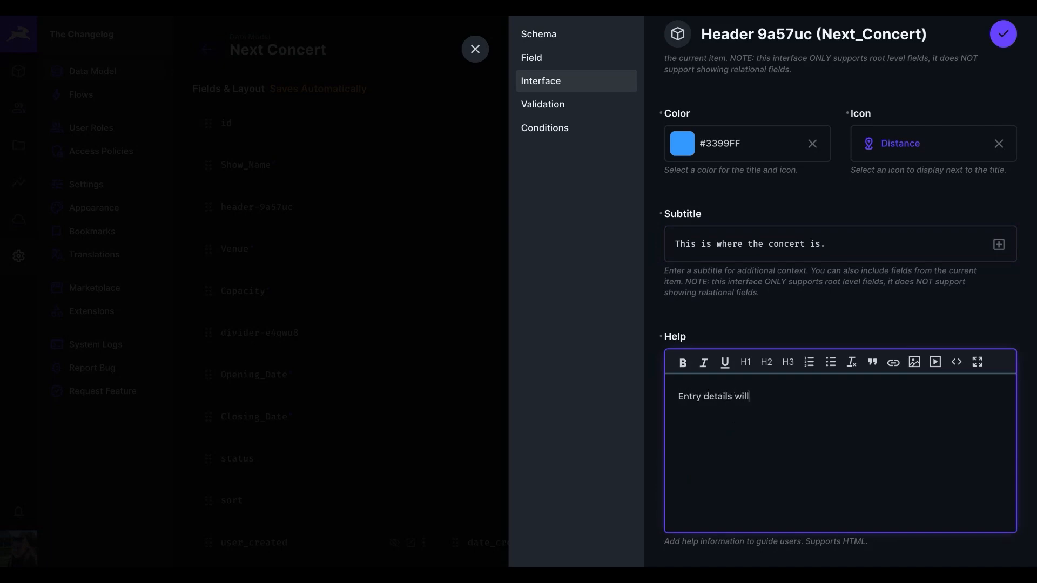
text(be given on t)
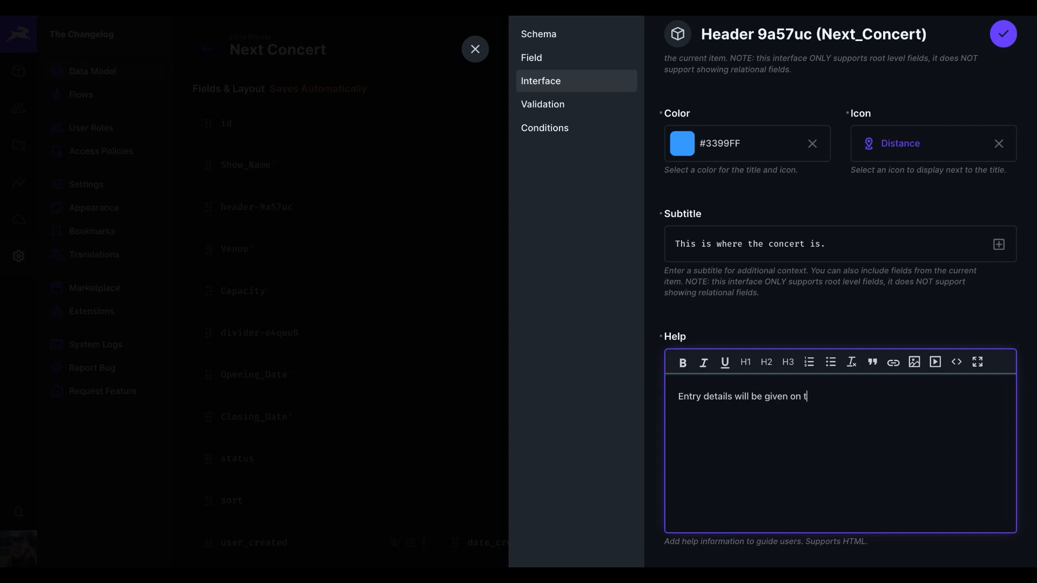
text(he 1s)
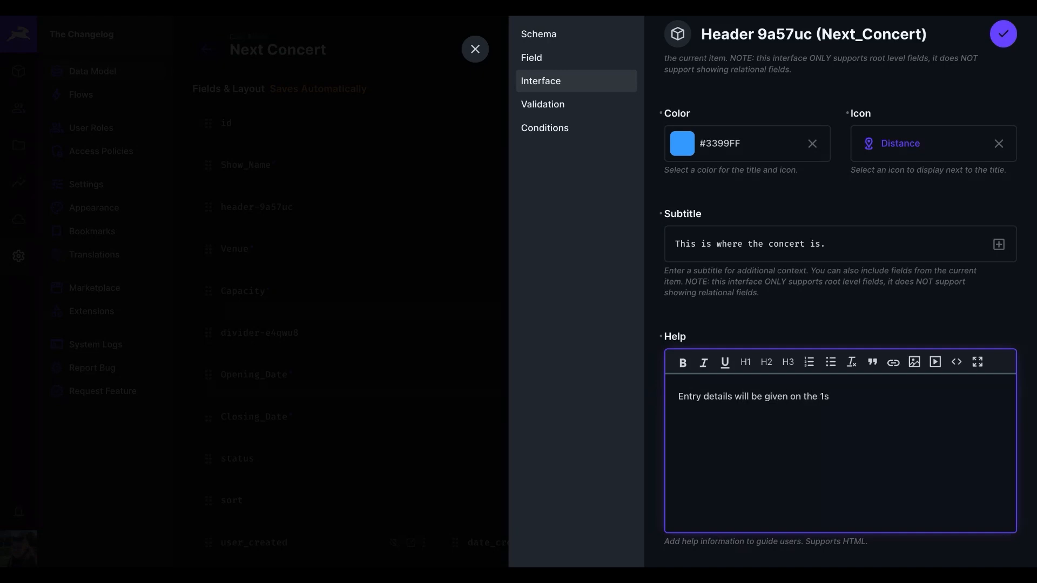
text(t of Feb.)
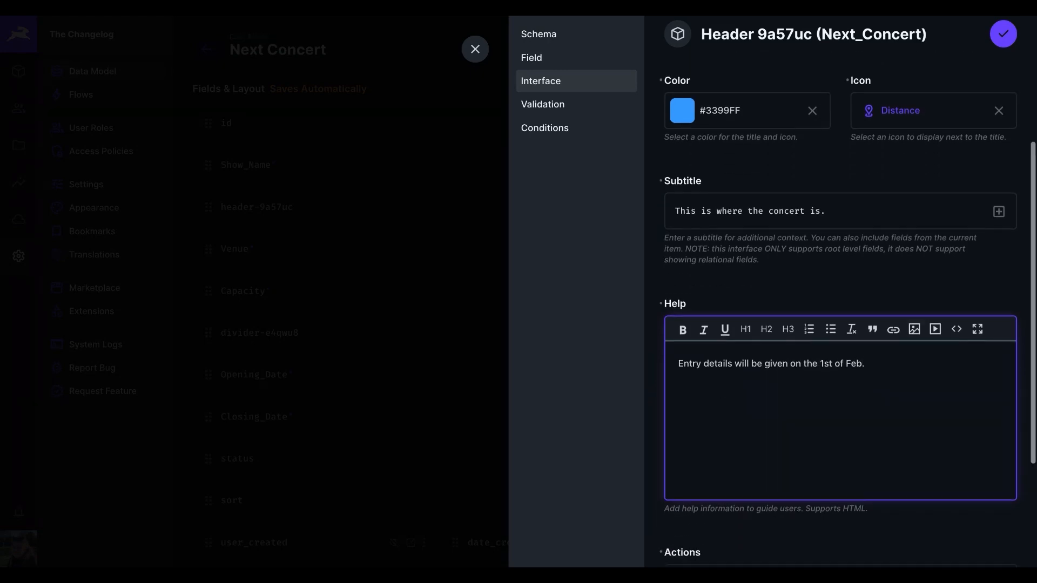
scroll(down, 3)
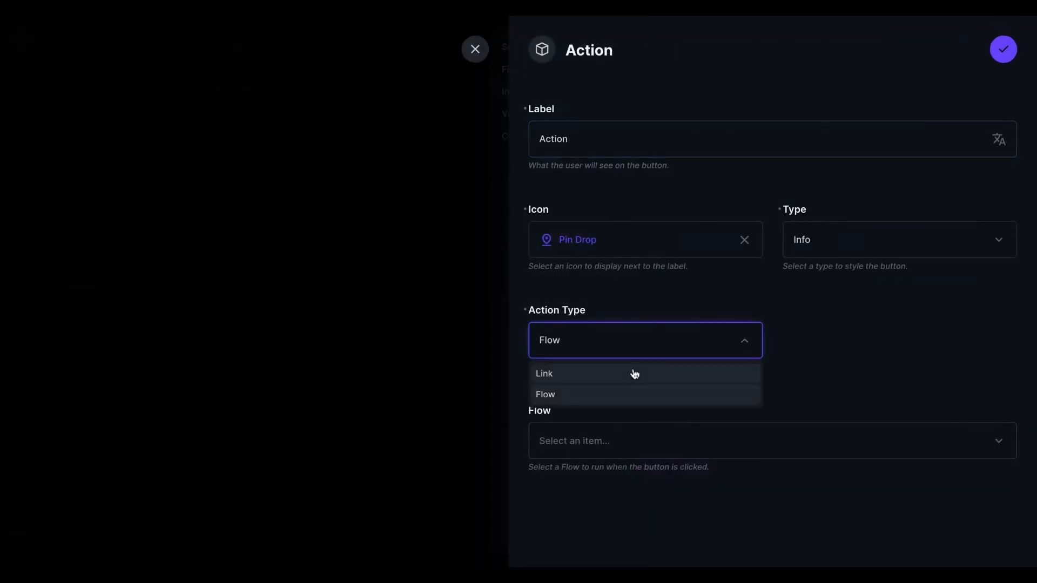
click(543, 374)
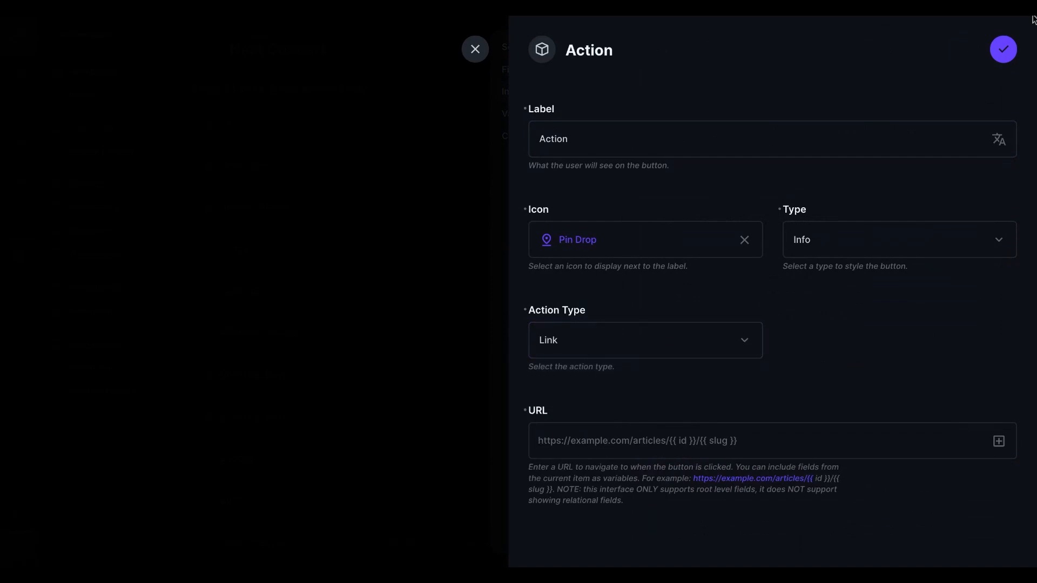
mouse_move(375, 400)
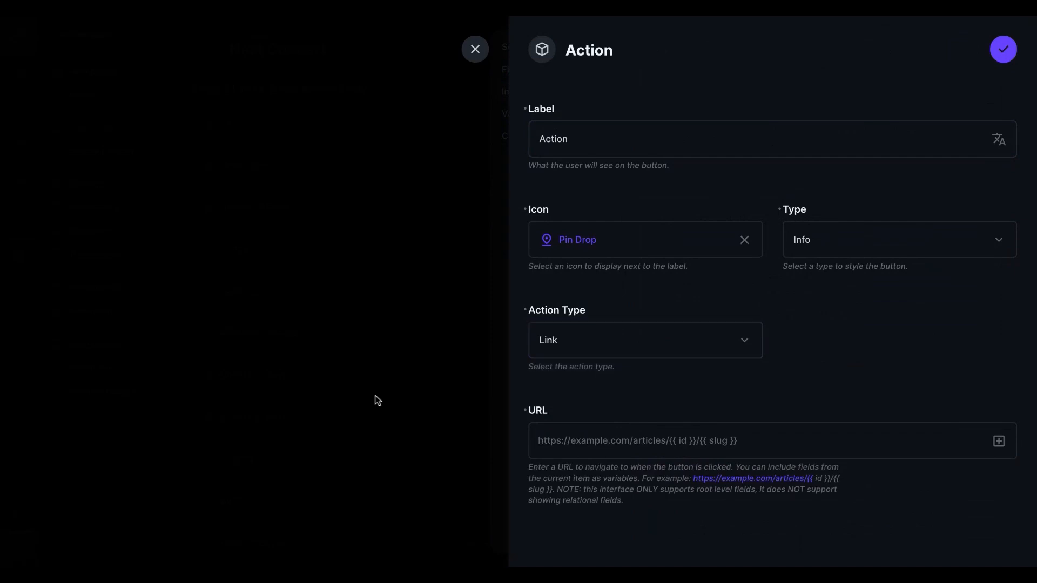
text(https://www.google.com/search?q=concert+venues)
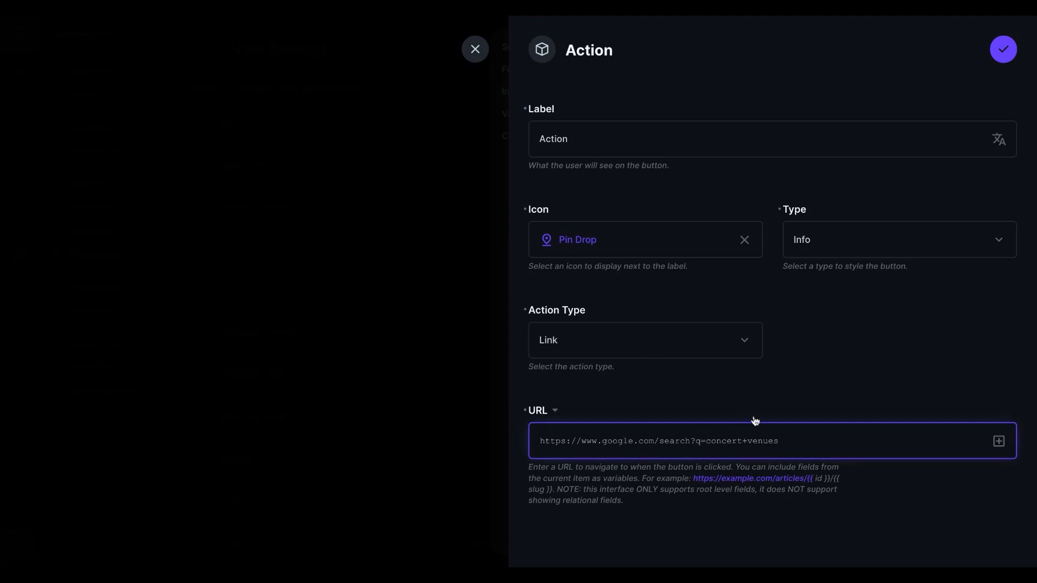
mouse_move(753, 422)
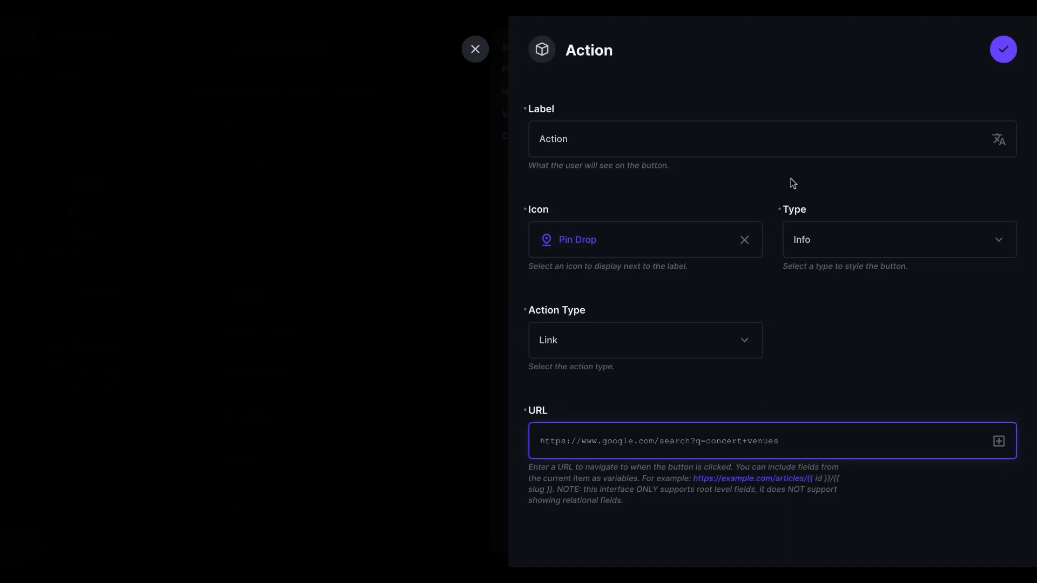
click(1002, 49)
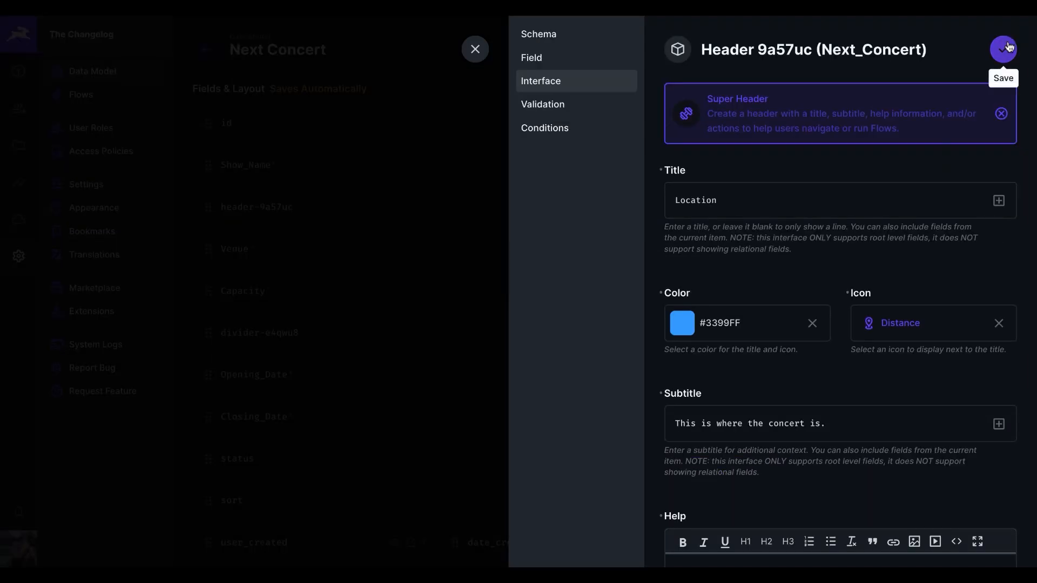
Step: Save the Location header and view it with help expanded on Download Festival
click(1002, 49)
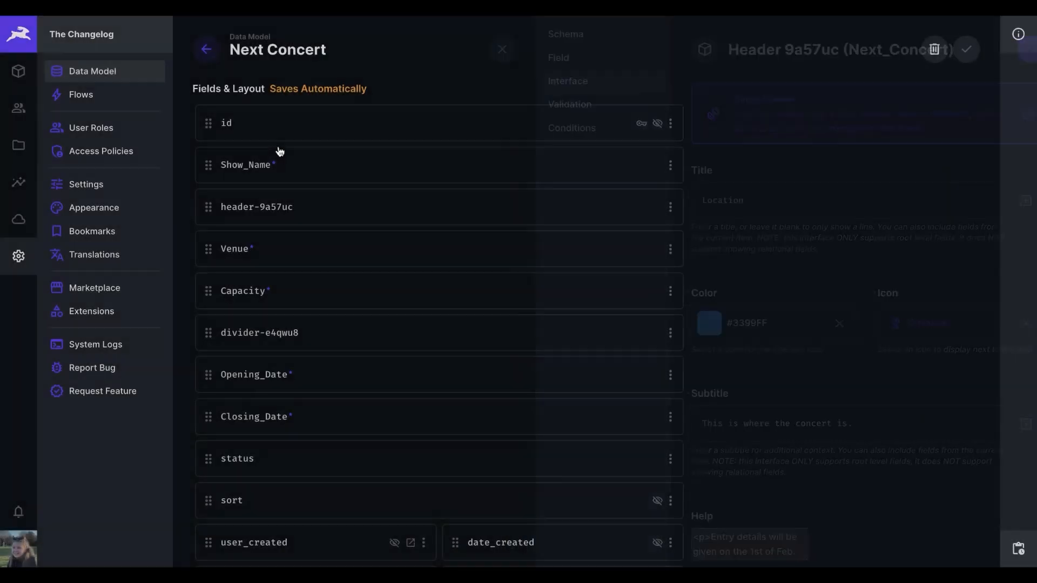
click(501, 49)
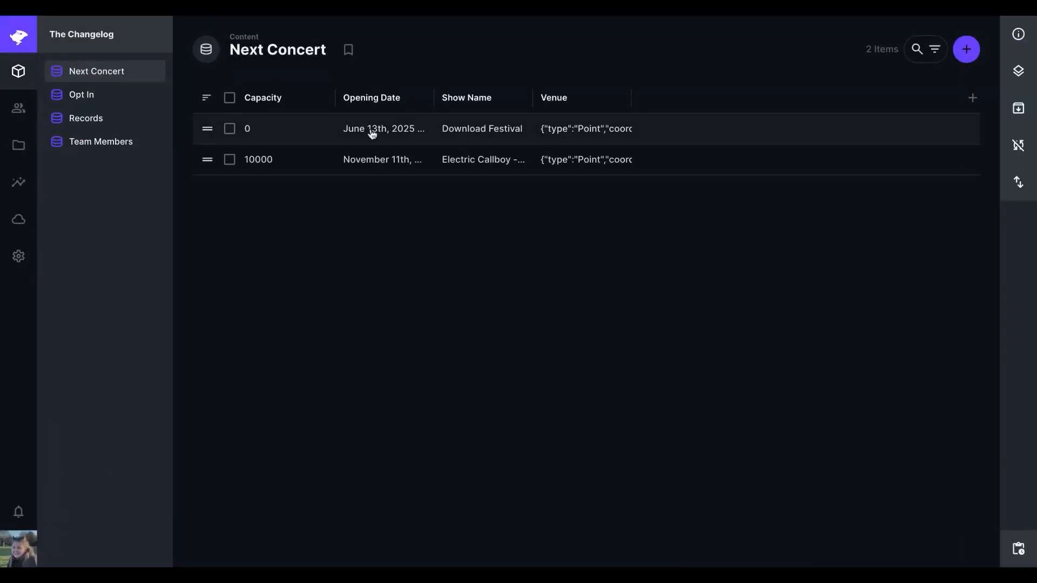
click(481, 128)
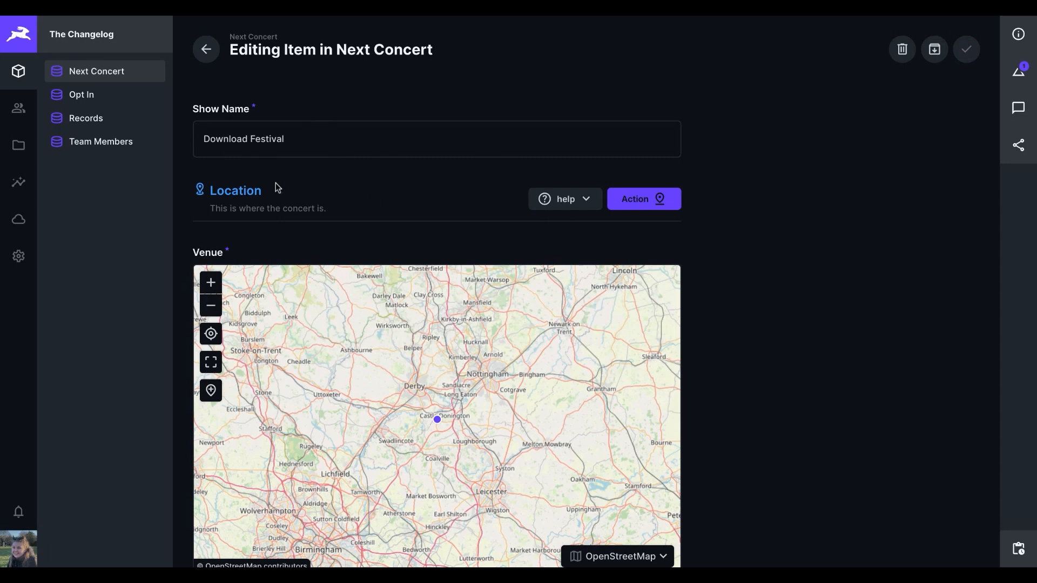
mouse_move(421, 210)
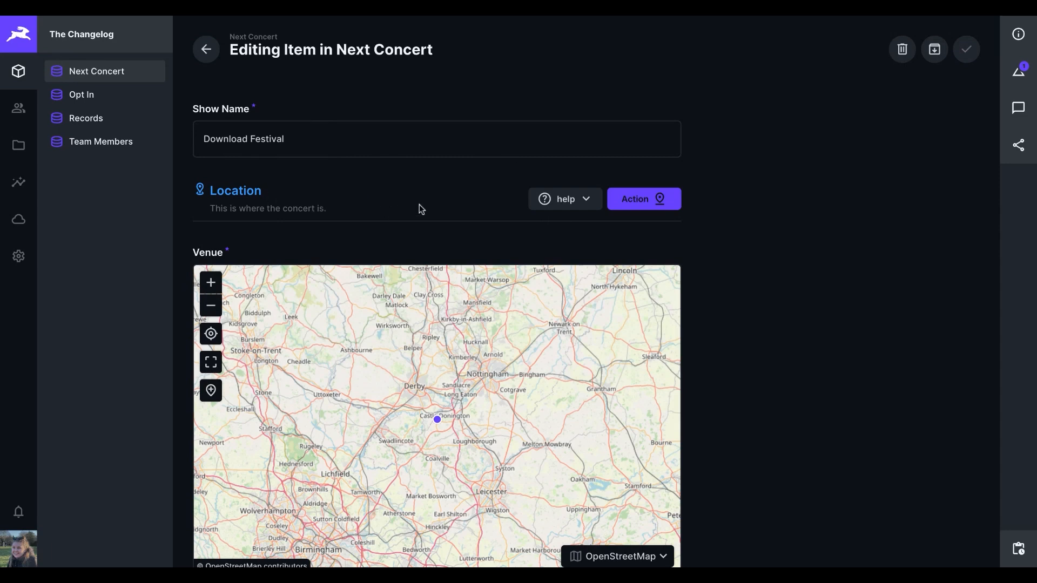
click(565, 200)
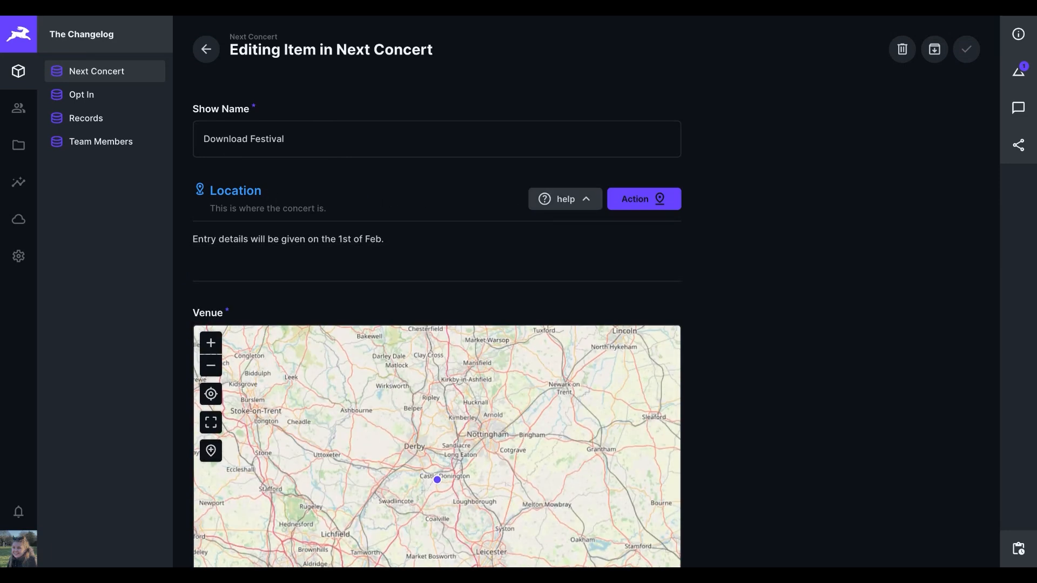